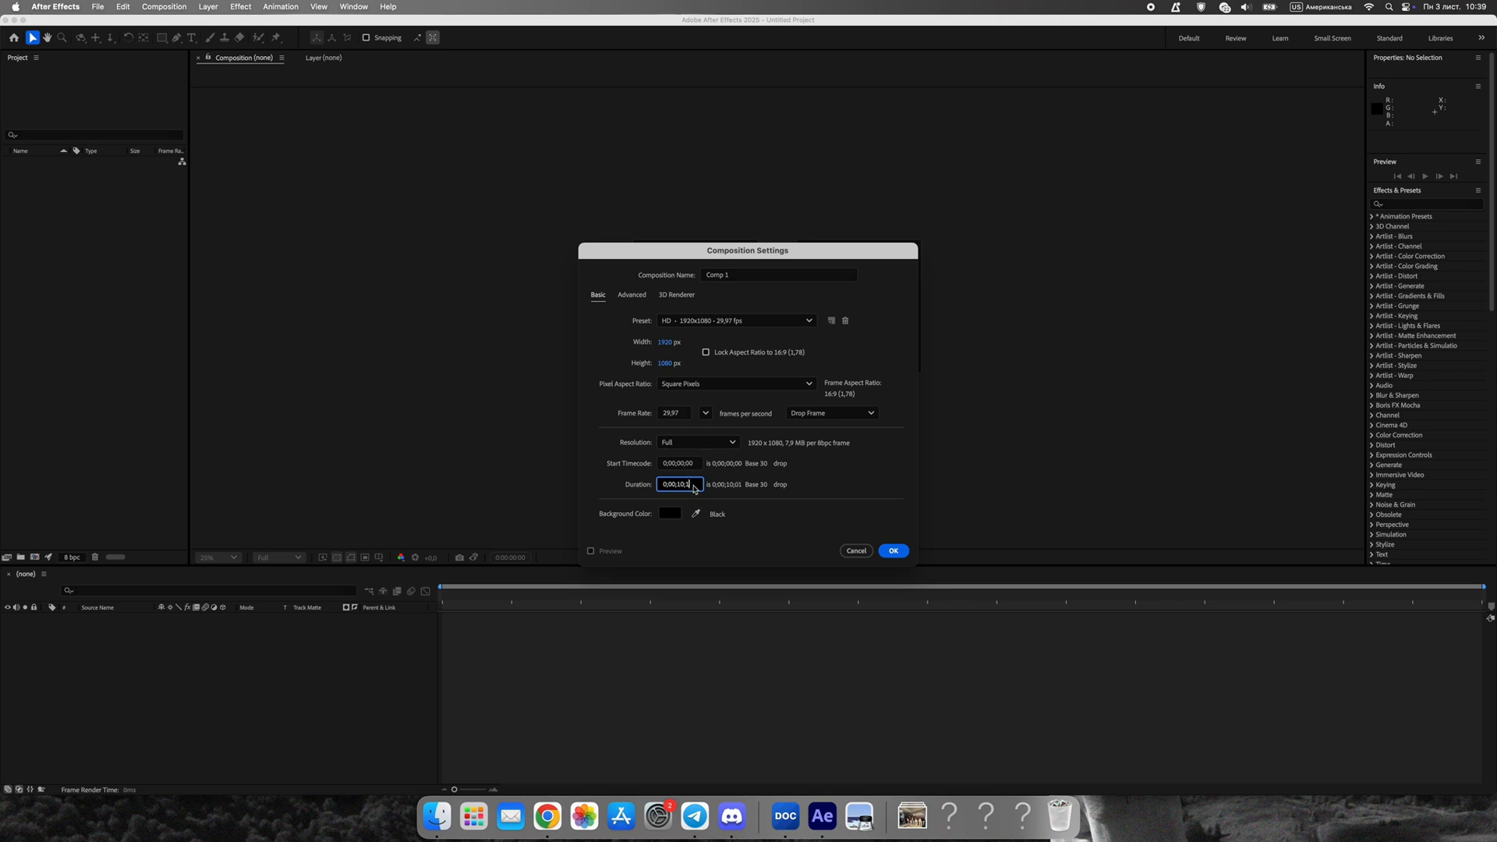
# Set the composition's background colour to white.
pyautogui.click(669, 514)
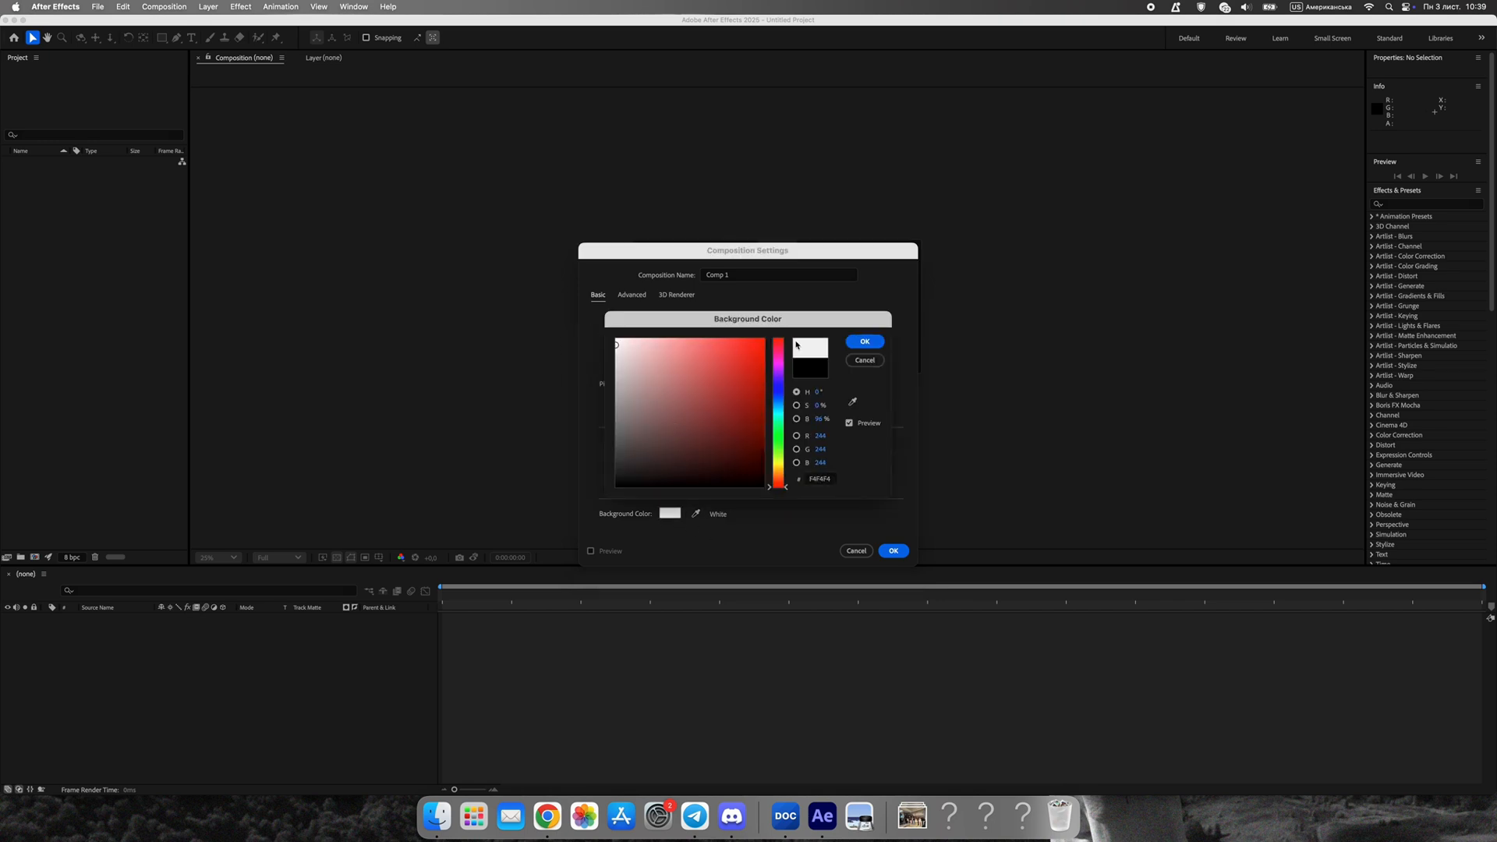
pyautogui.click(891, 550)
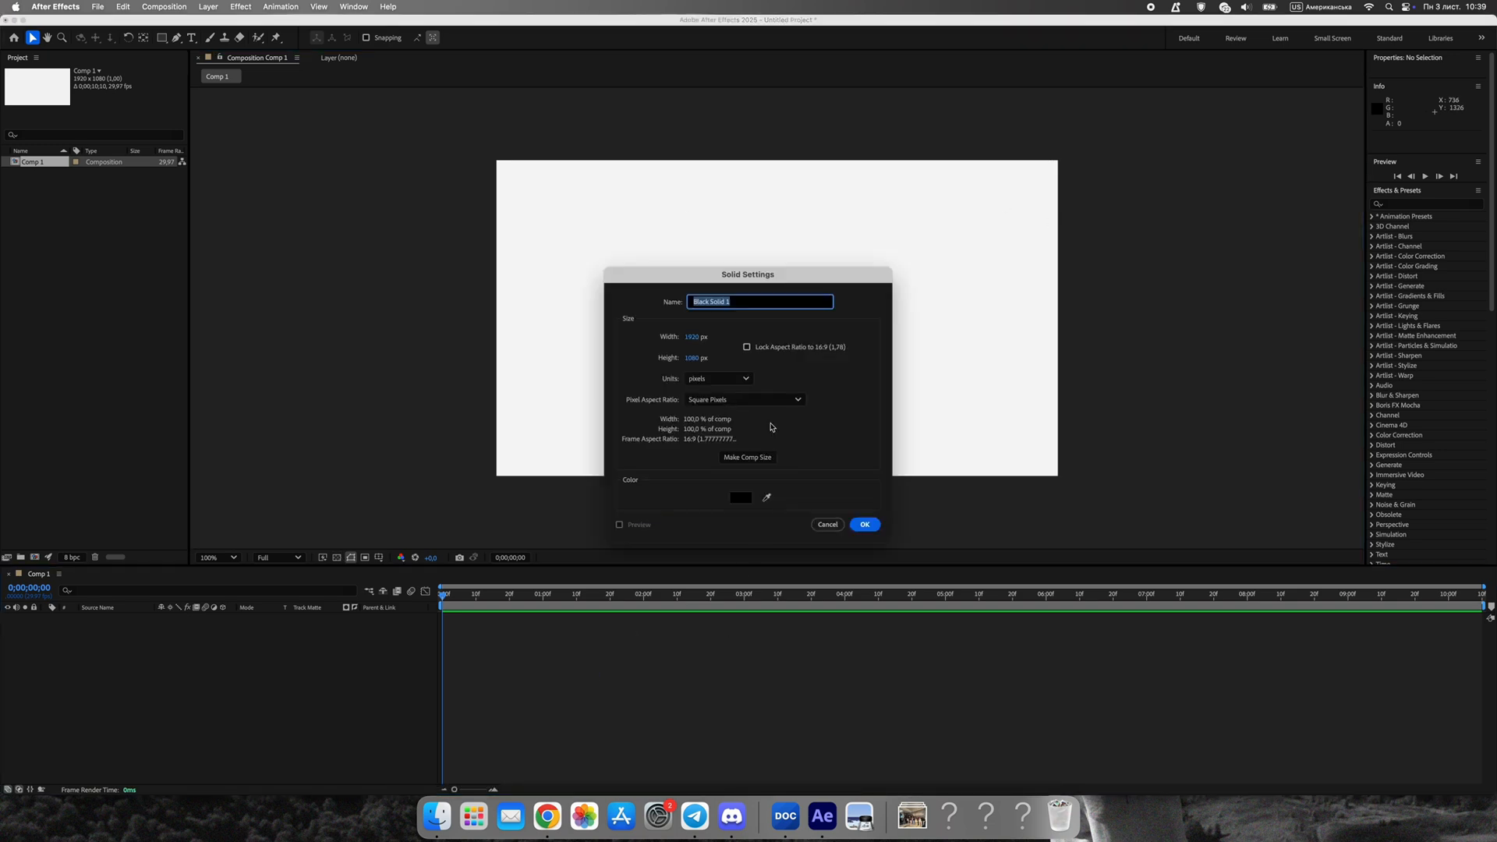
# Create the black solid and apply the Generate > Grid effect to it.
pyautogui.click(864, 523)
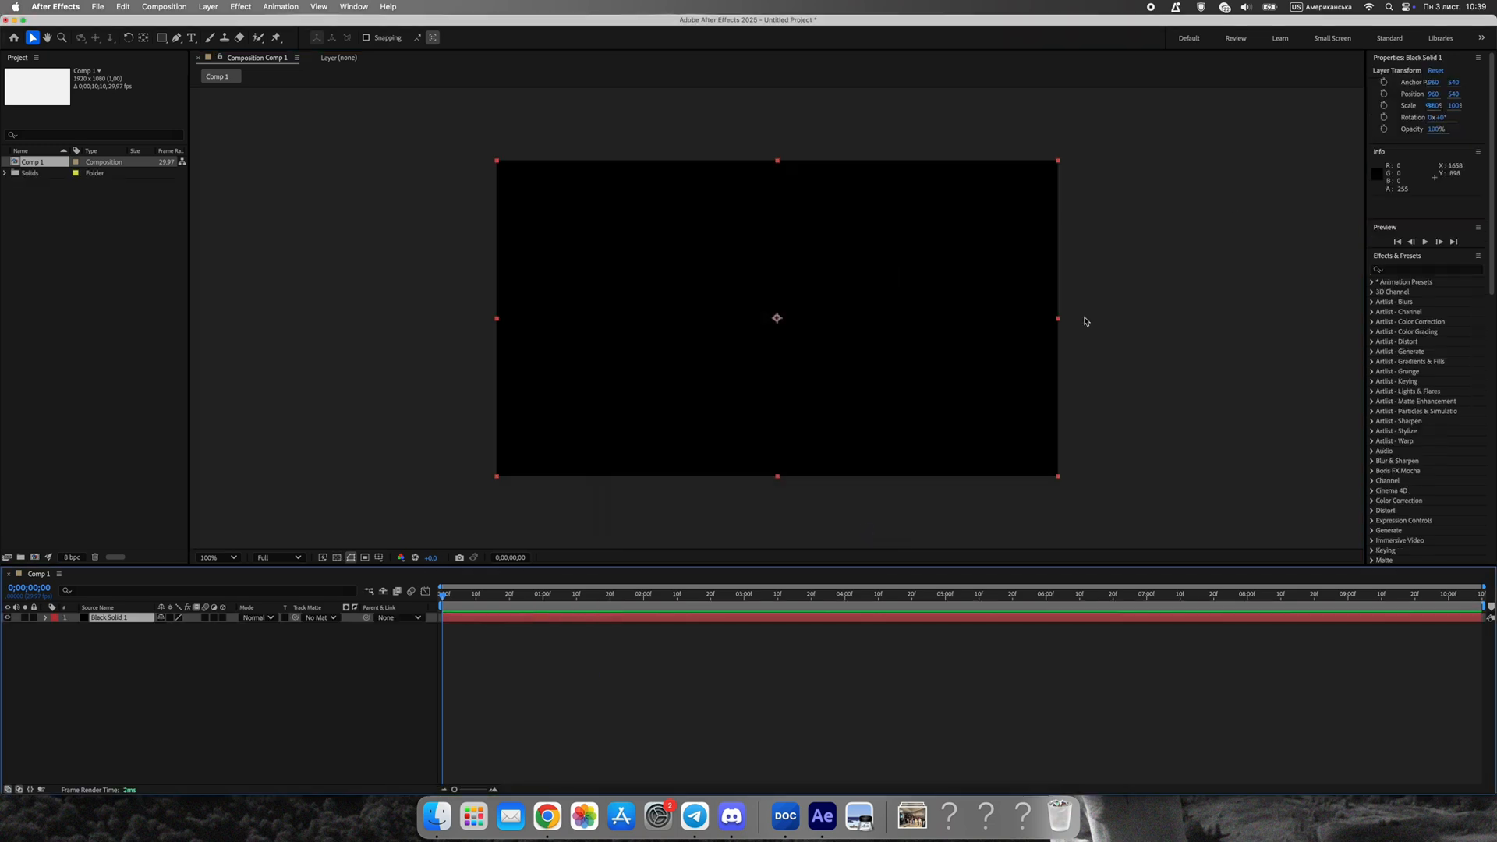
pyautogui.write('grid')
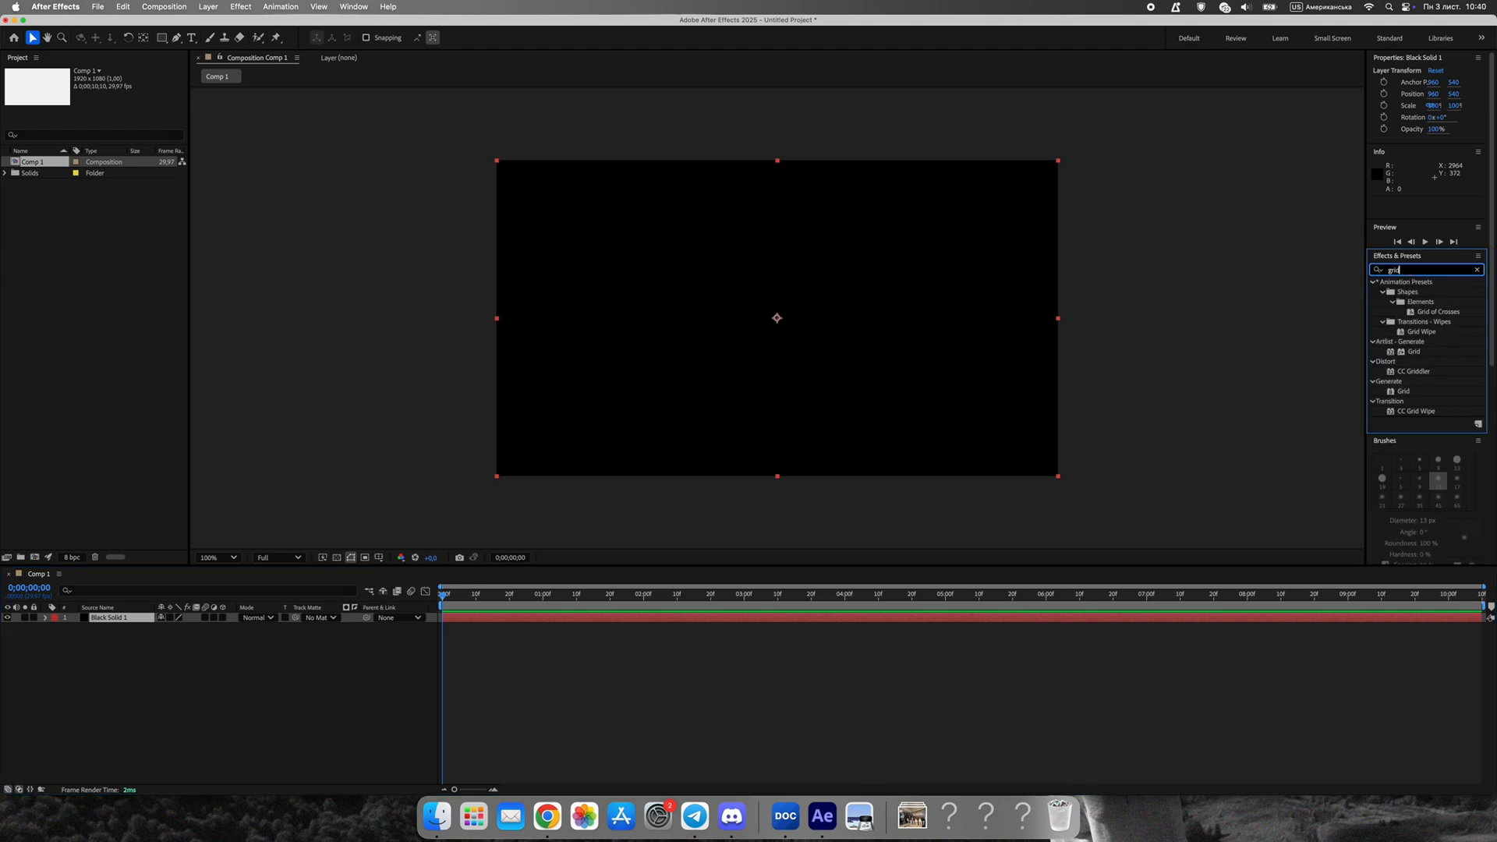
pyautogui.click(1404, 391)
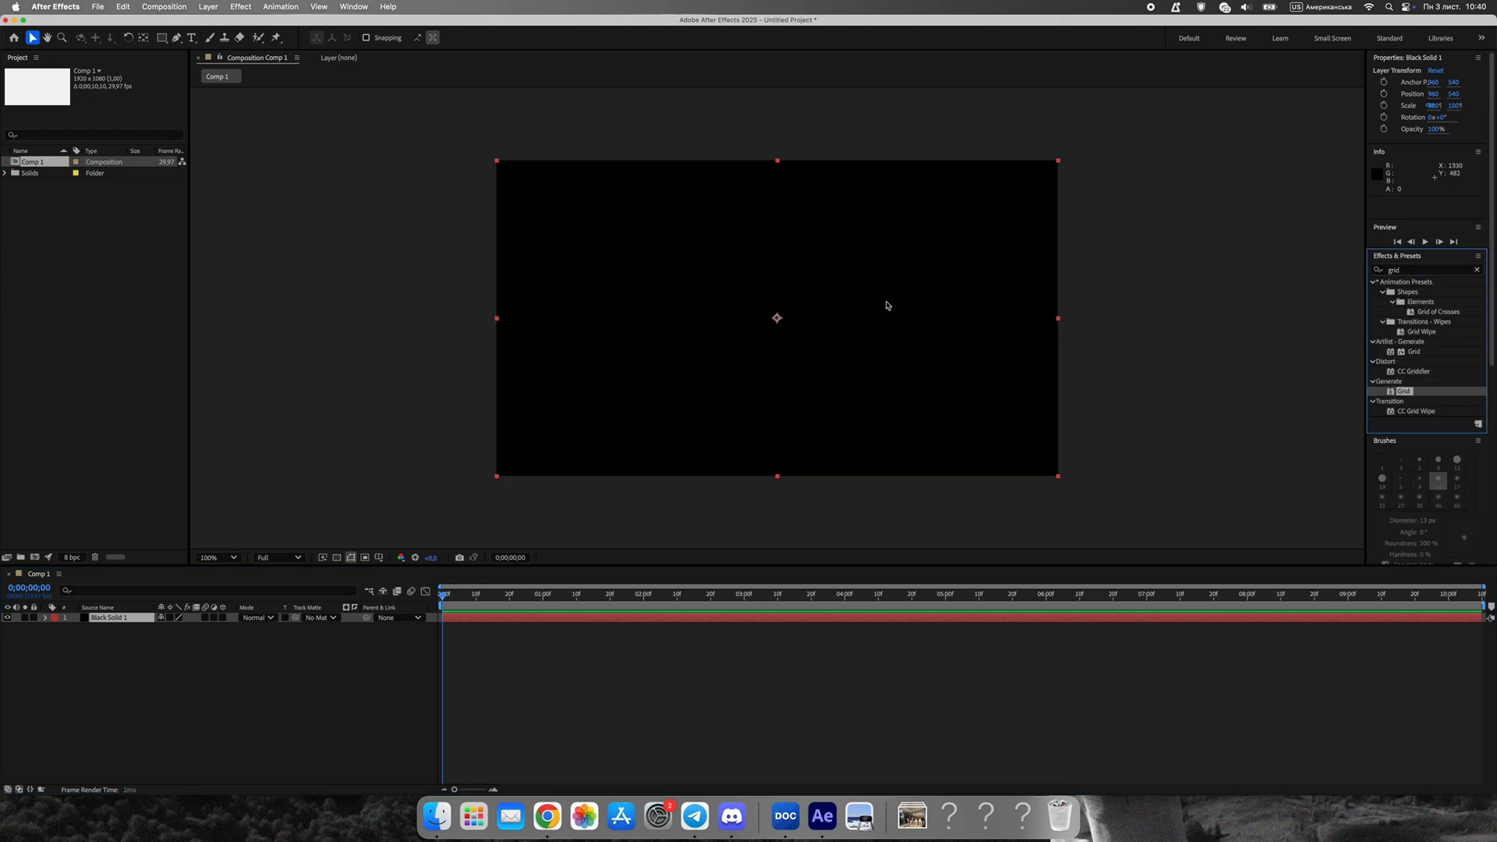
# Set the grid line colour, size the grid by Width Slider, and set width ~99.
pyautogui.click(111, 170)
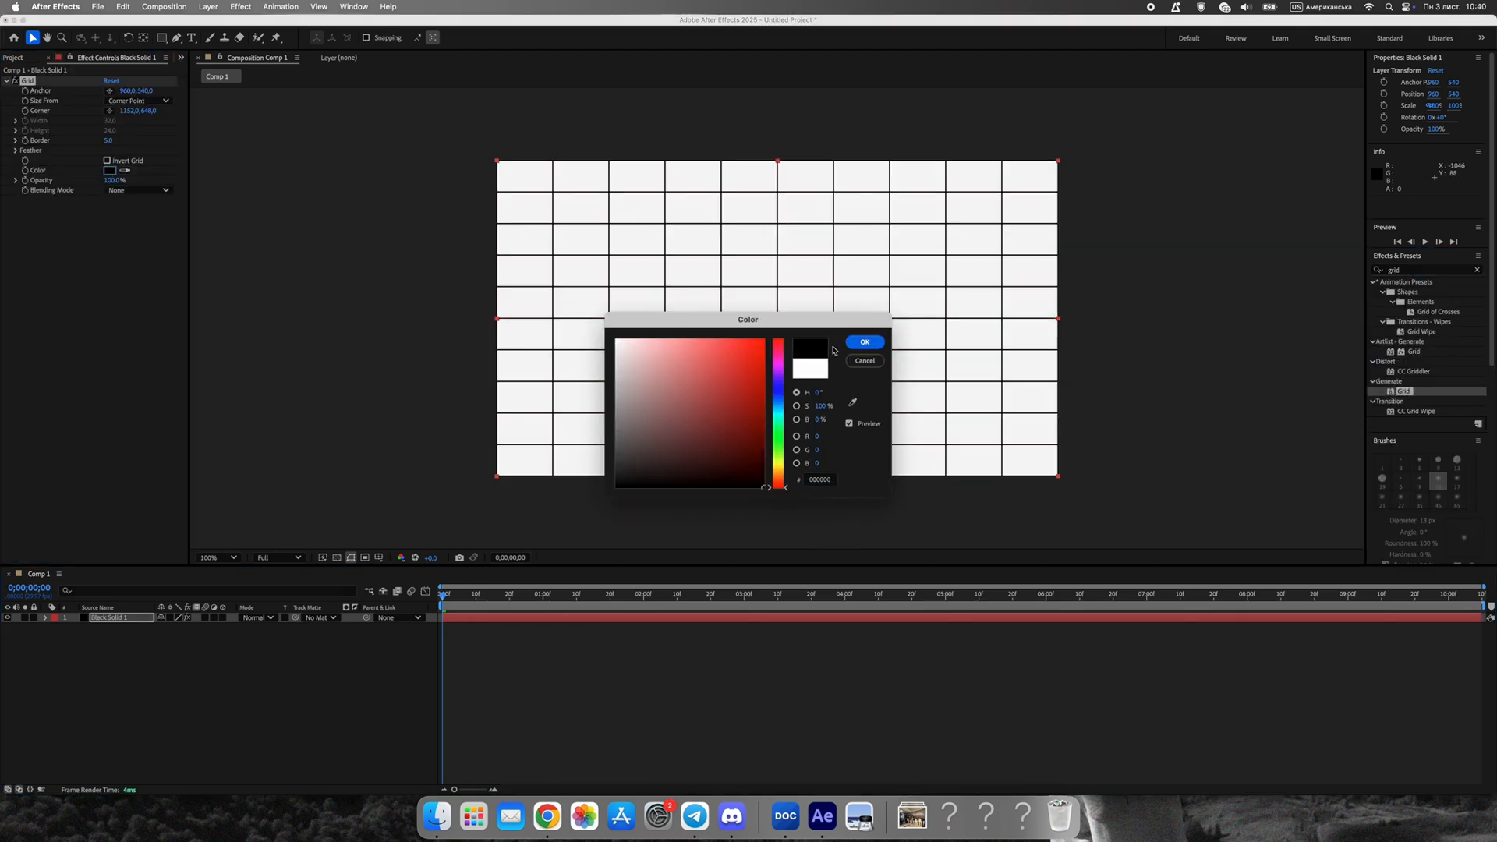
pyautogui.click(863, 341)
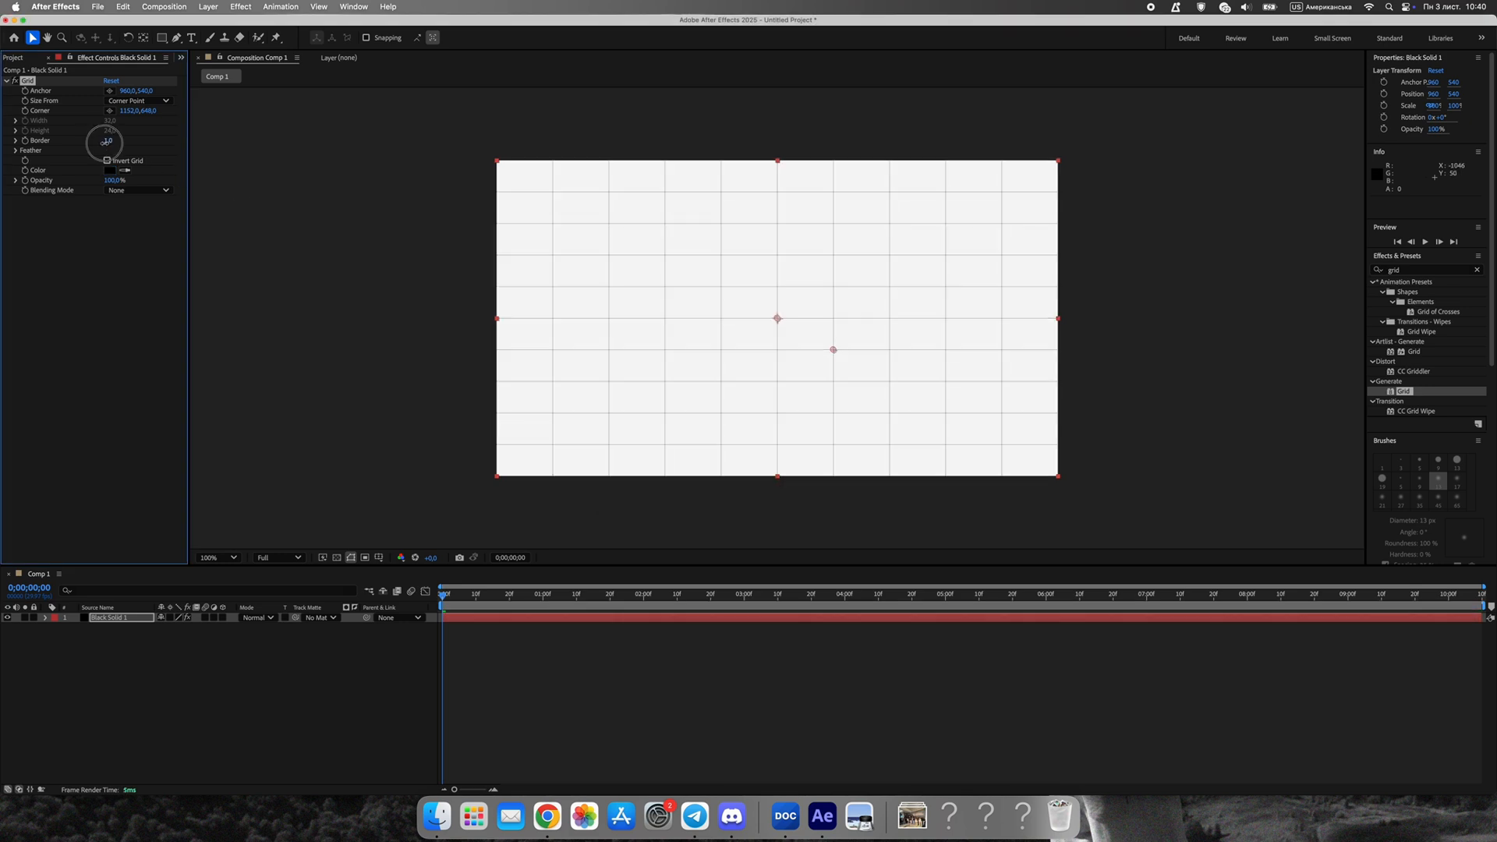
pyautogui.click(137, 101)
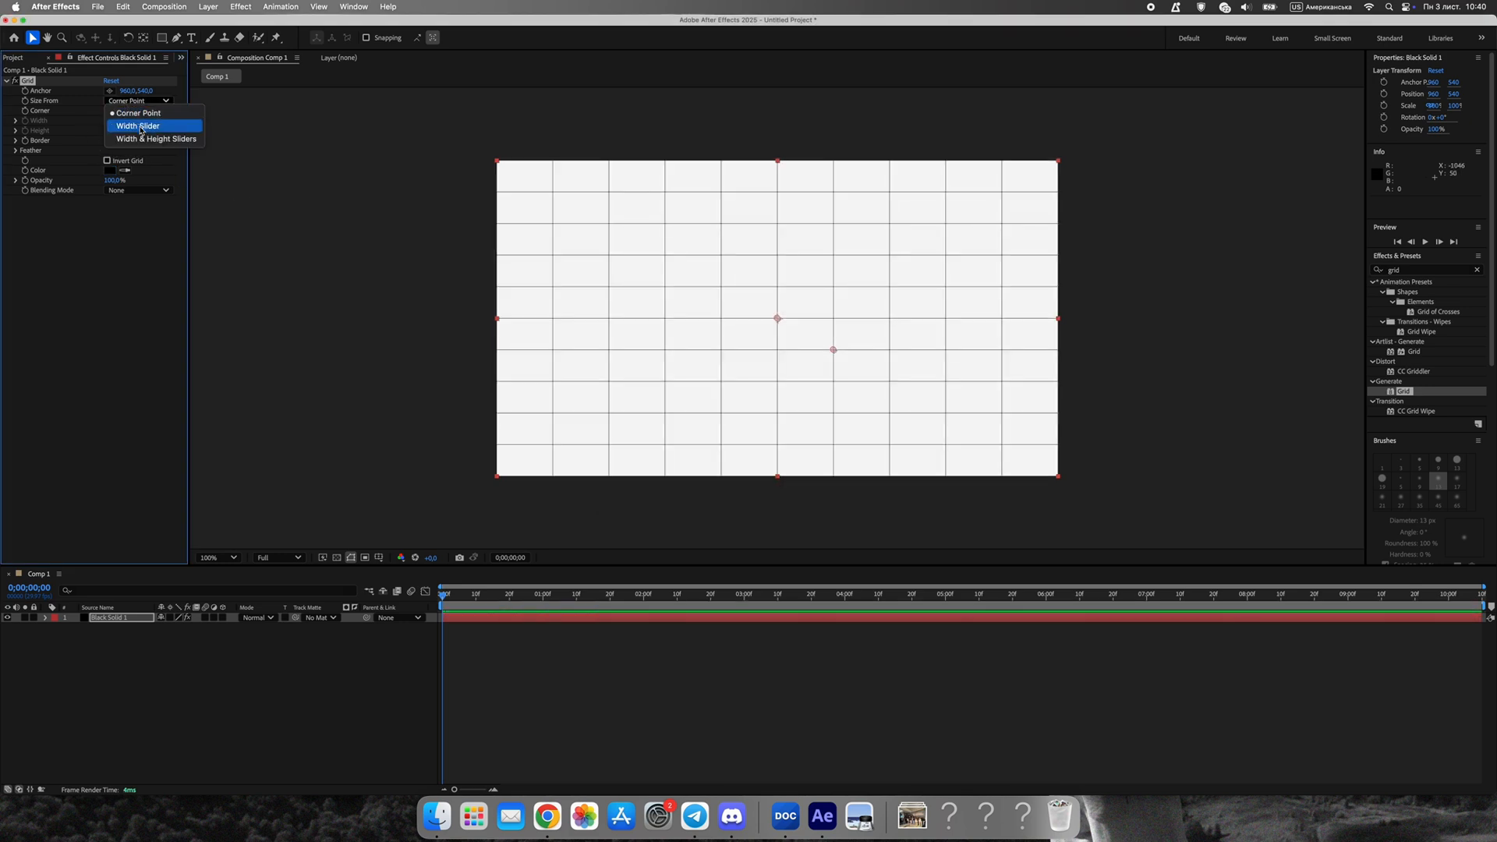
pyautogui.click(137, 125)
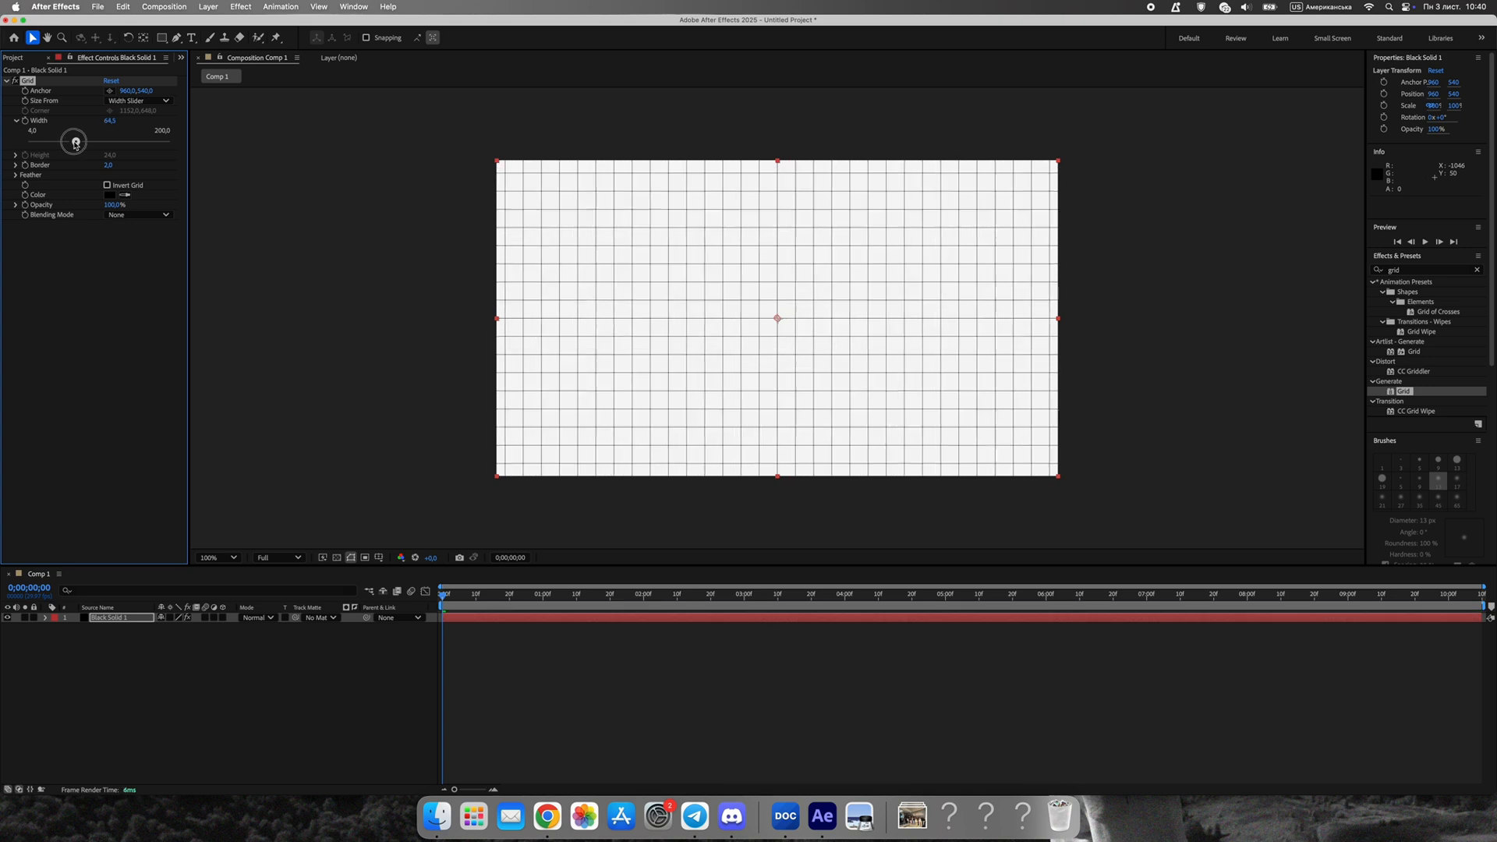
pyautogui.moveTo(75, 141); pyautogui.dragTo(100, 142)
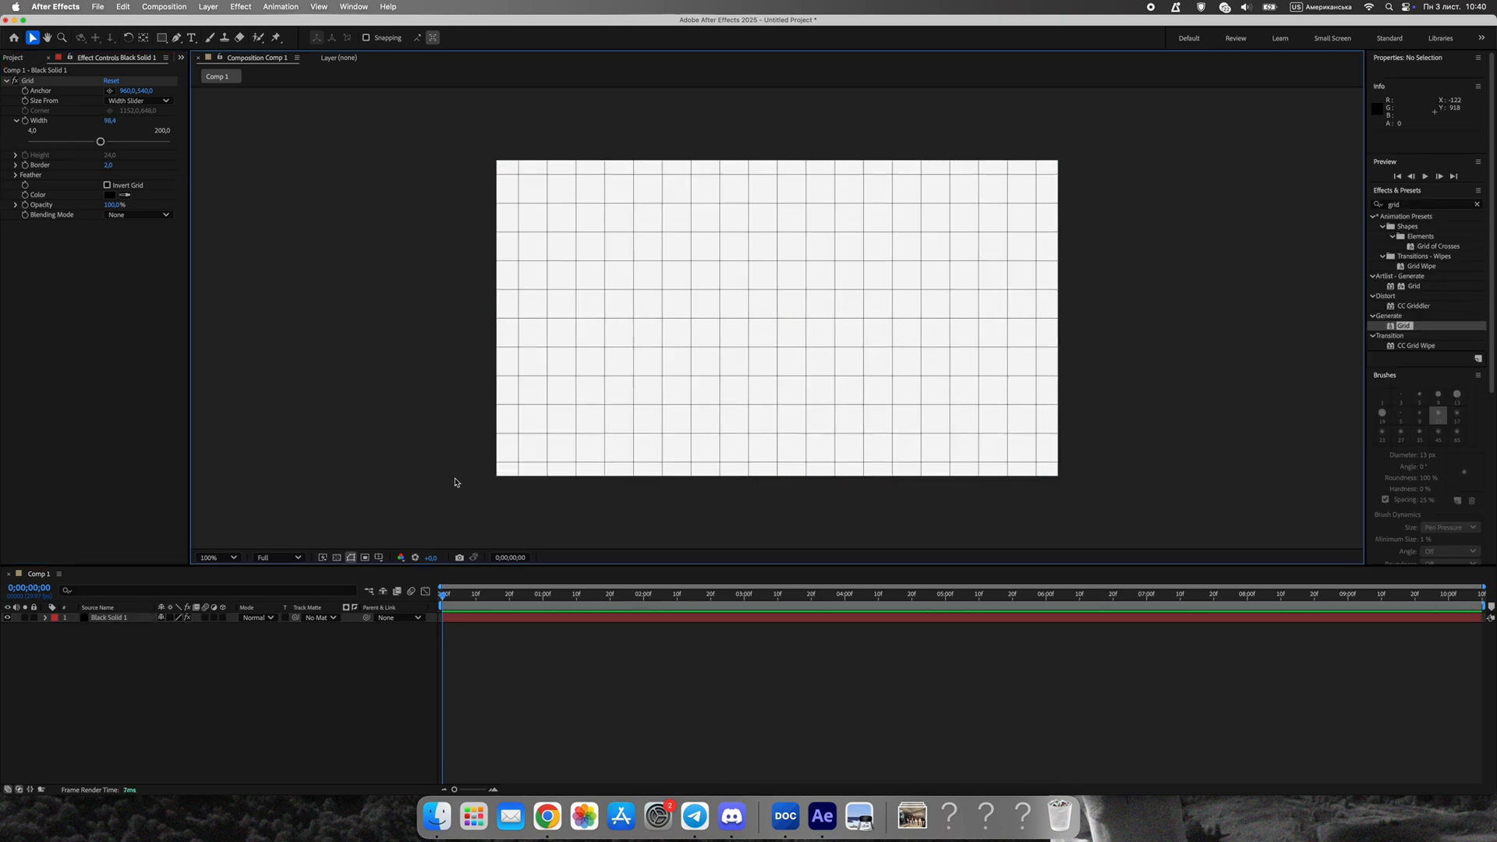
pyautogui.click(114, 616)
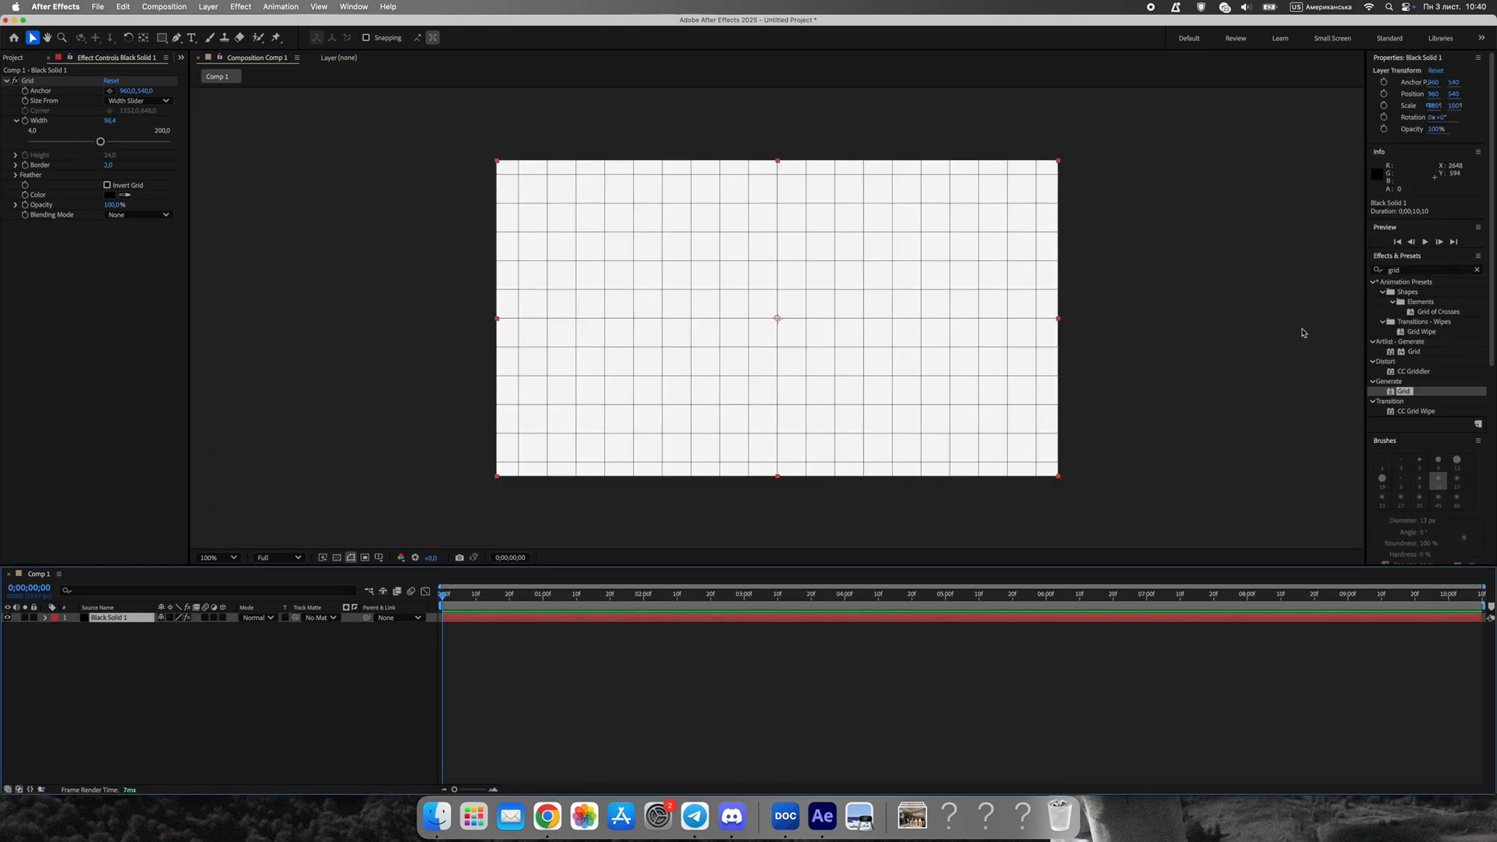
# Apply Roughen Edges to the grid layer and reduce the top solid's Scale.
pyautogui.write('rot')
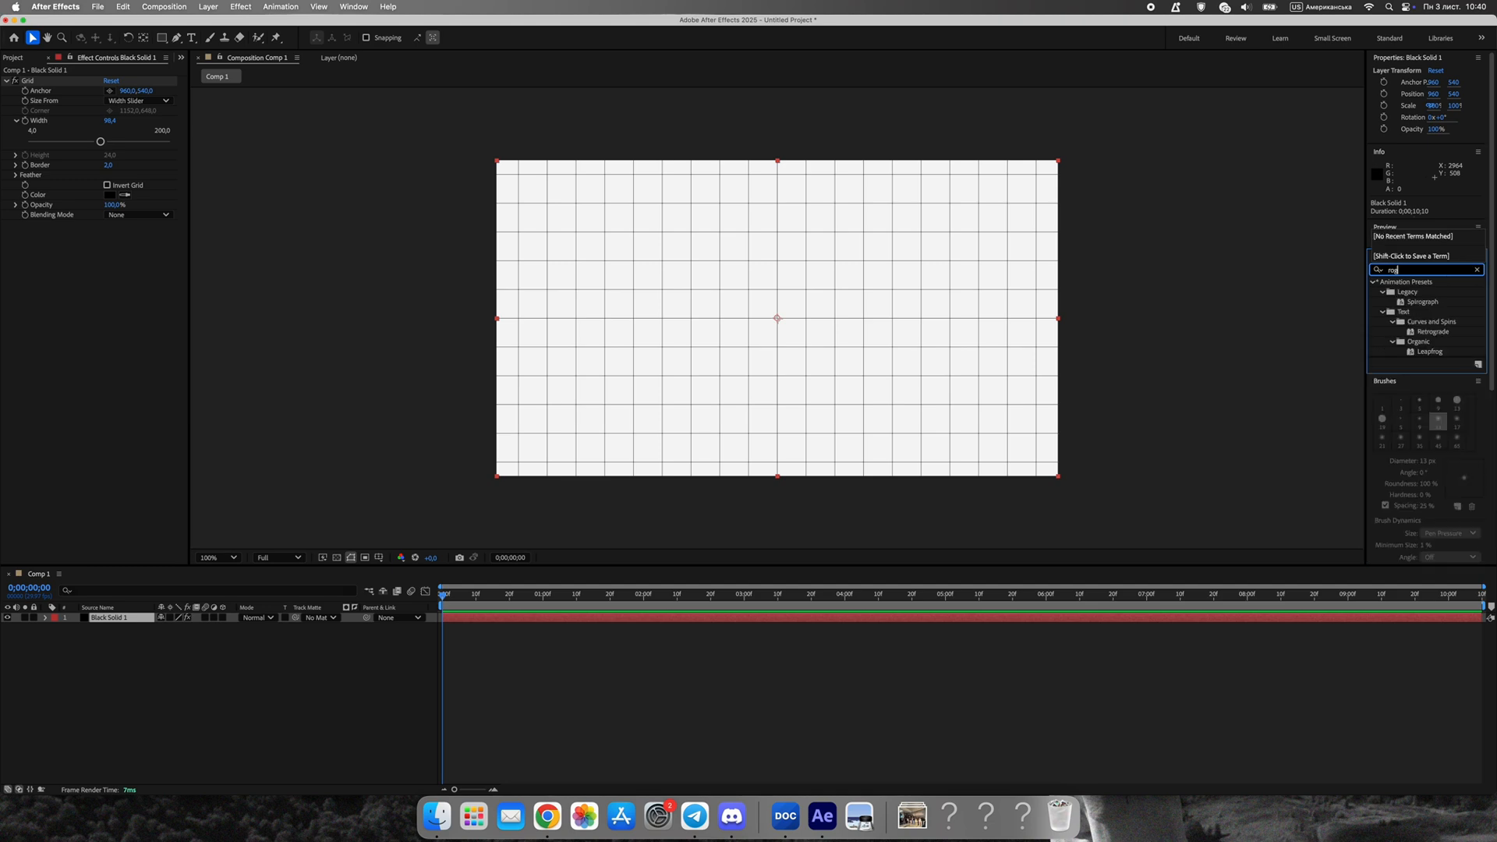
pyautogui.moveTo(1447, 275)
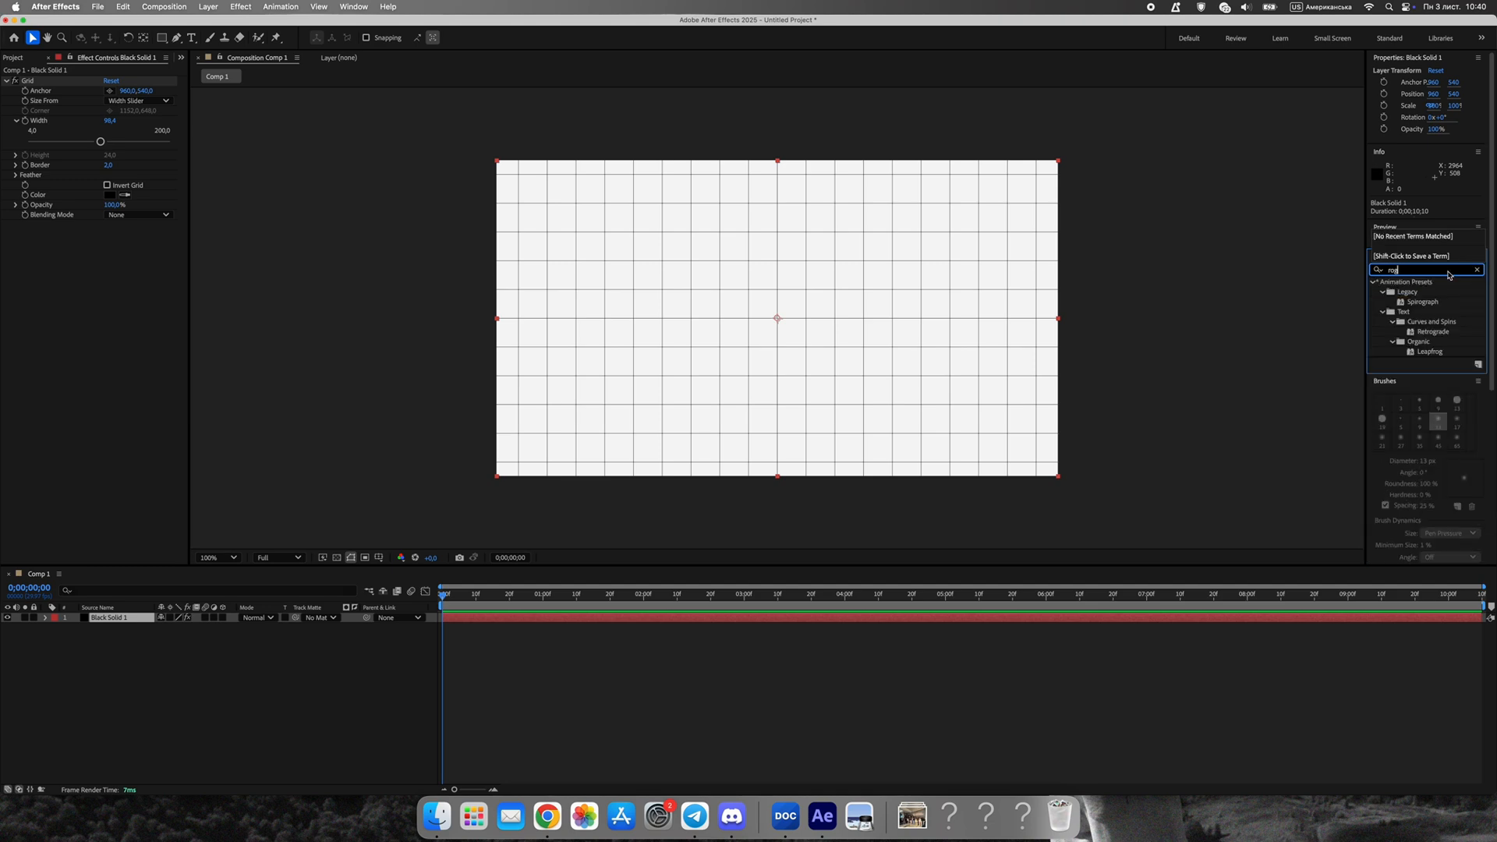
pyautogui.click(1476, 270)
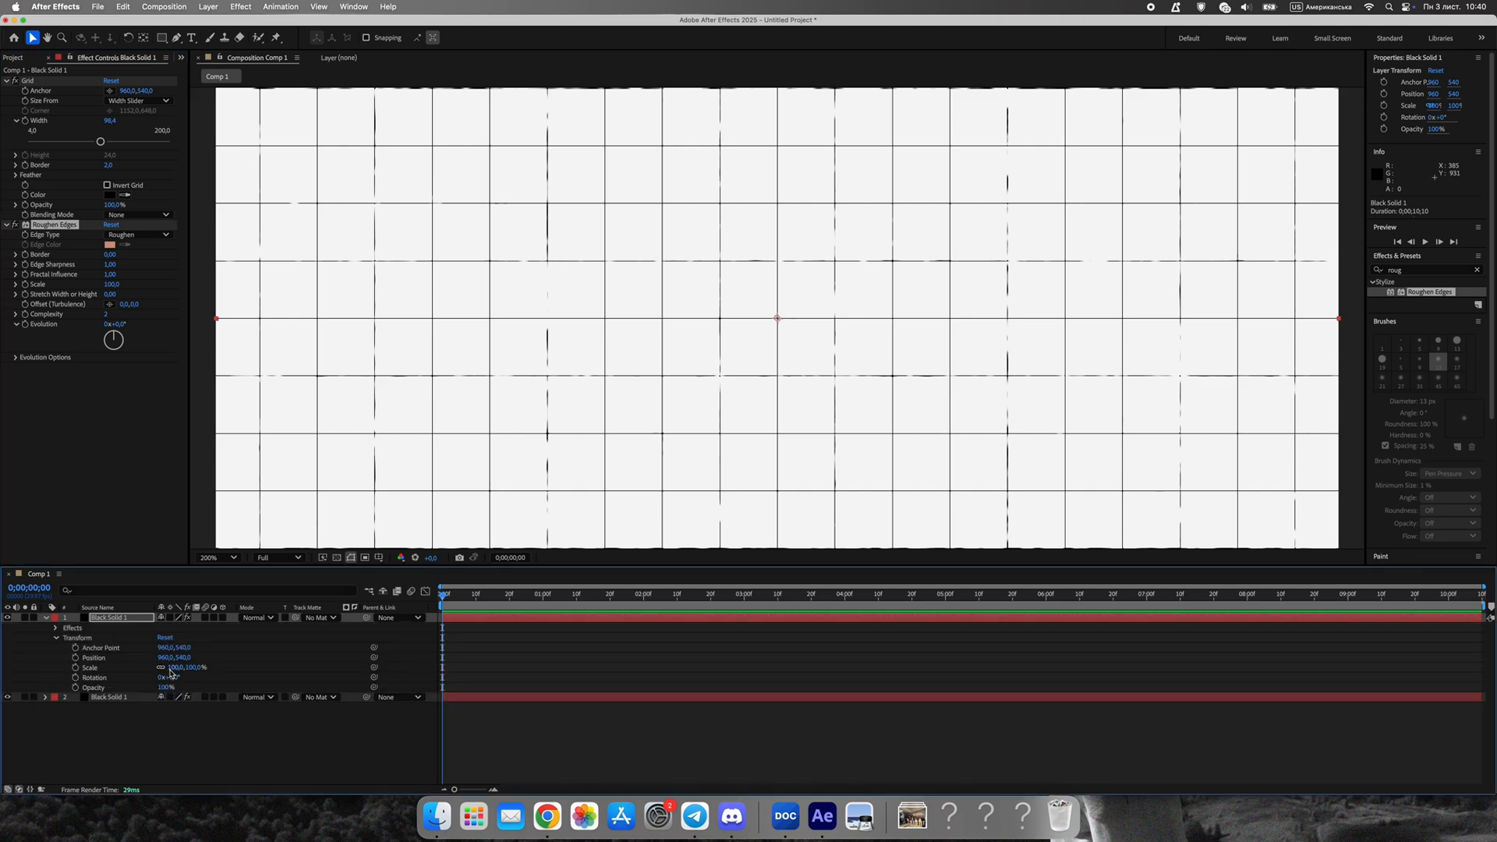
pyautogui.moveTo(167, 686); pyautogui.dragTo(109, 686)
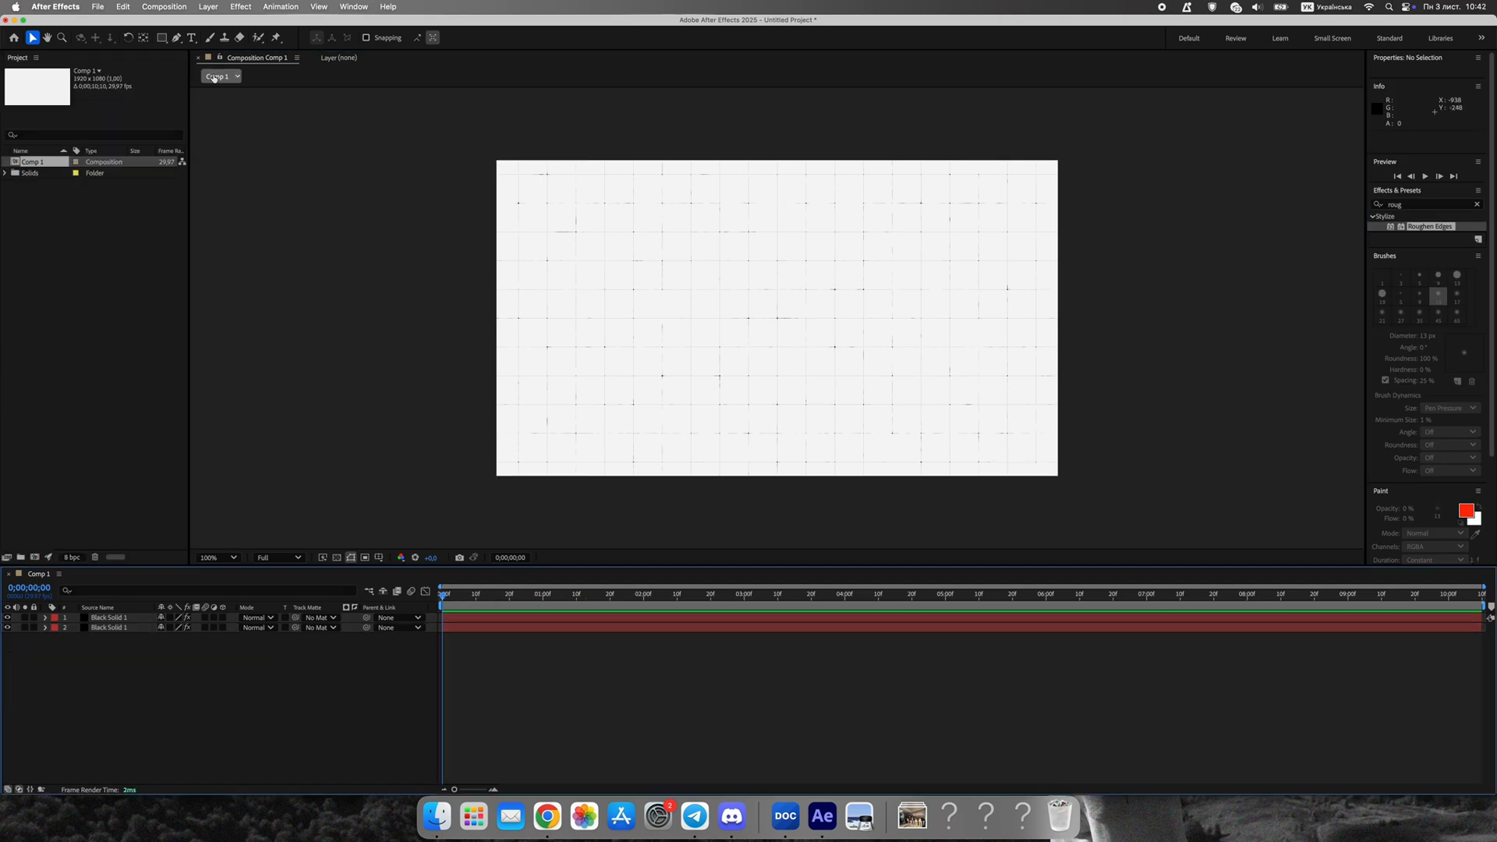
# Add the paragraph text in Times New Roman Regular and nudge the layer left.
pyautogui.click(191, 37)
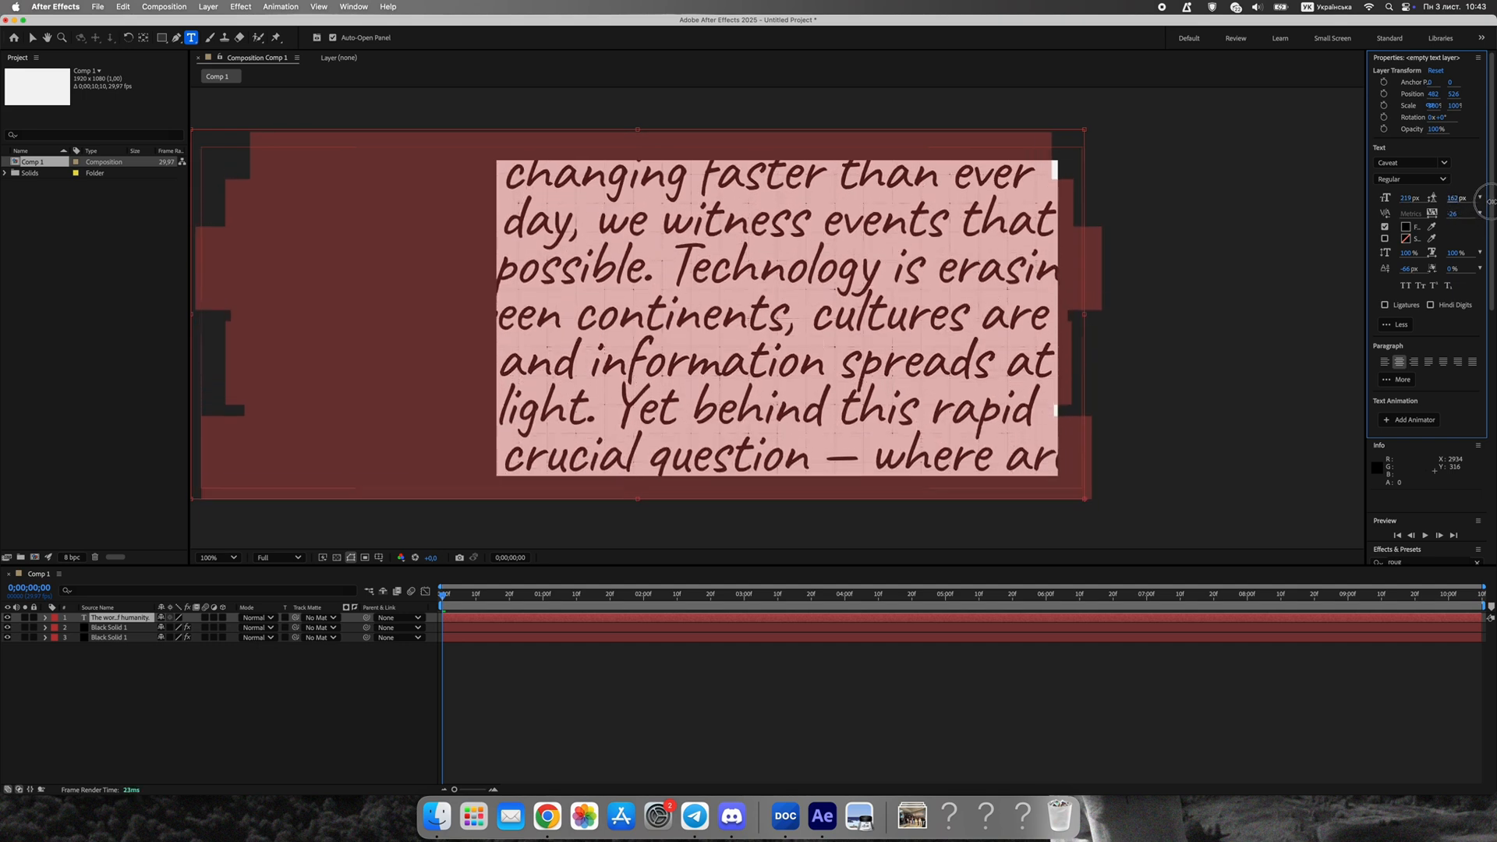
pyautogui.click(1413, 162)
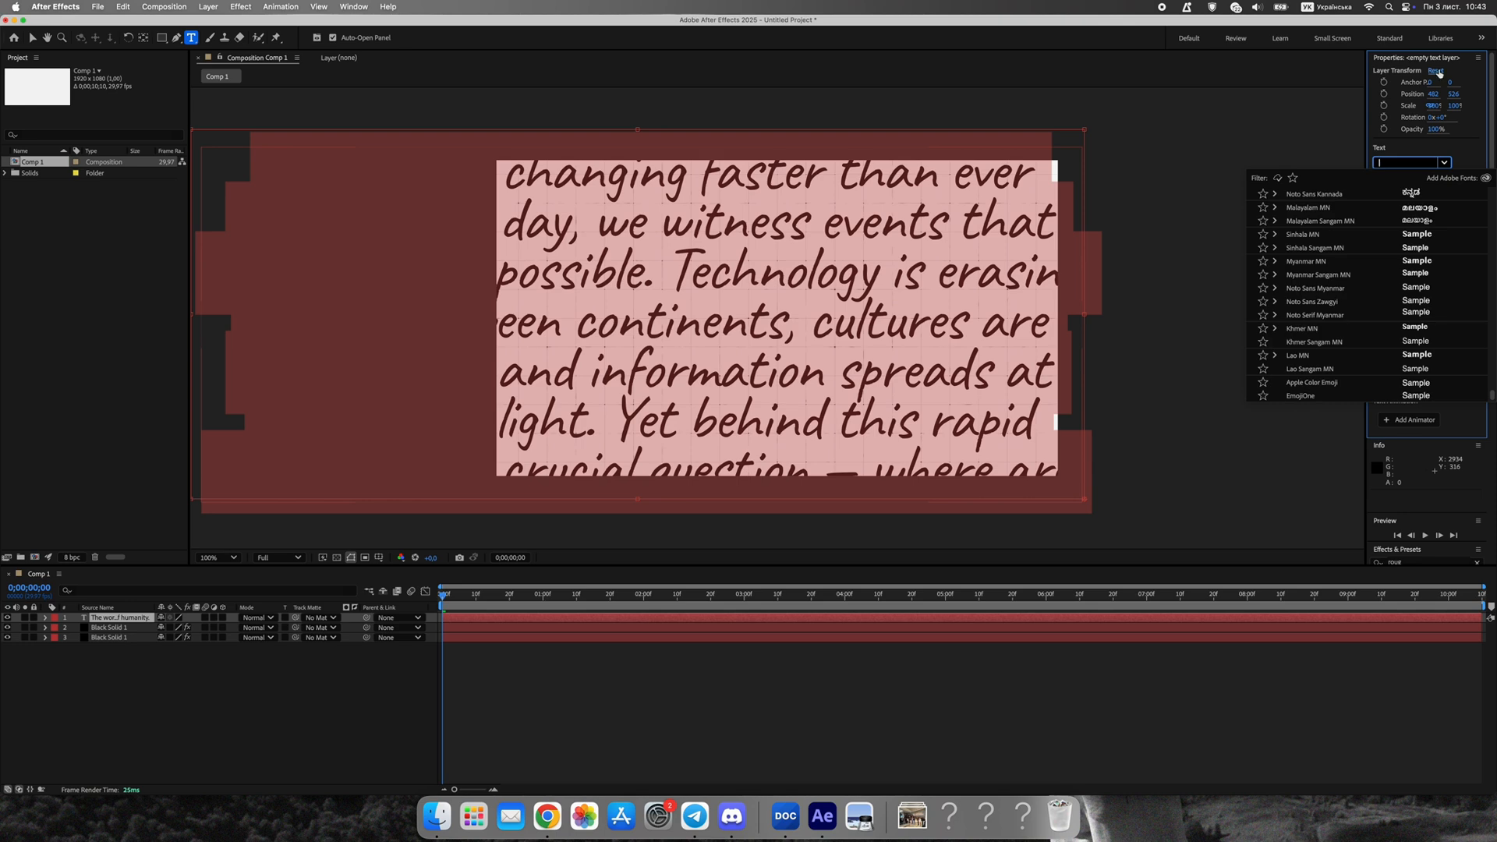
pyautogui.write('Caveat')
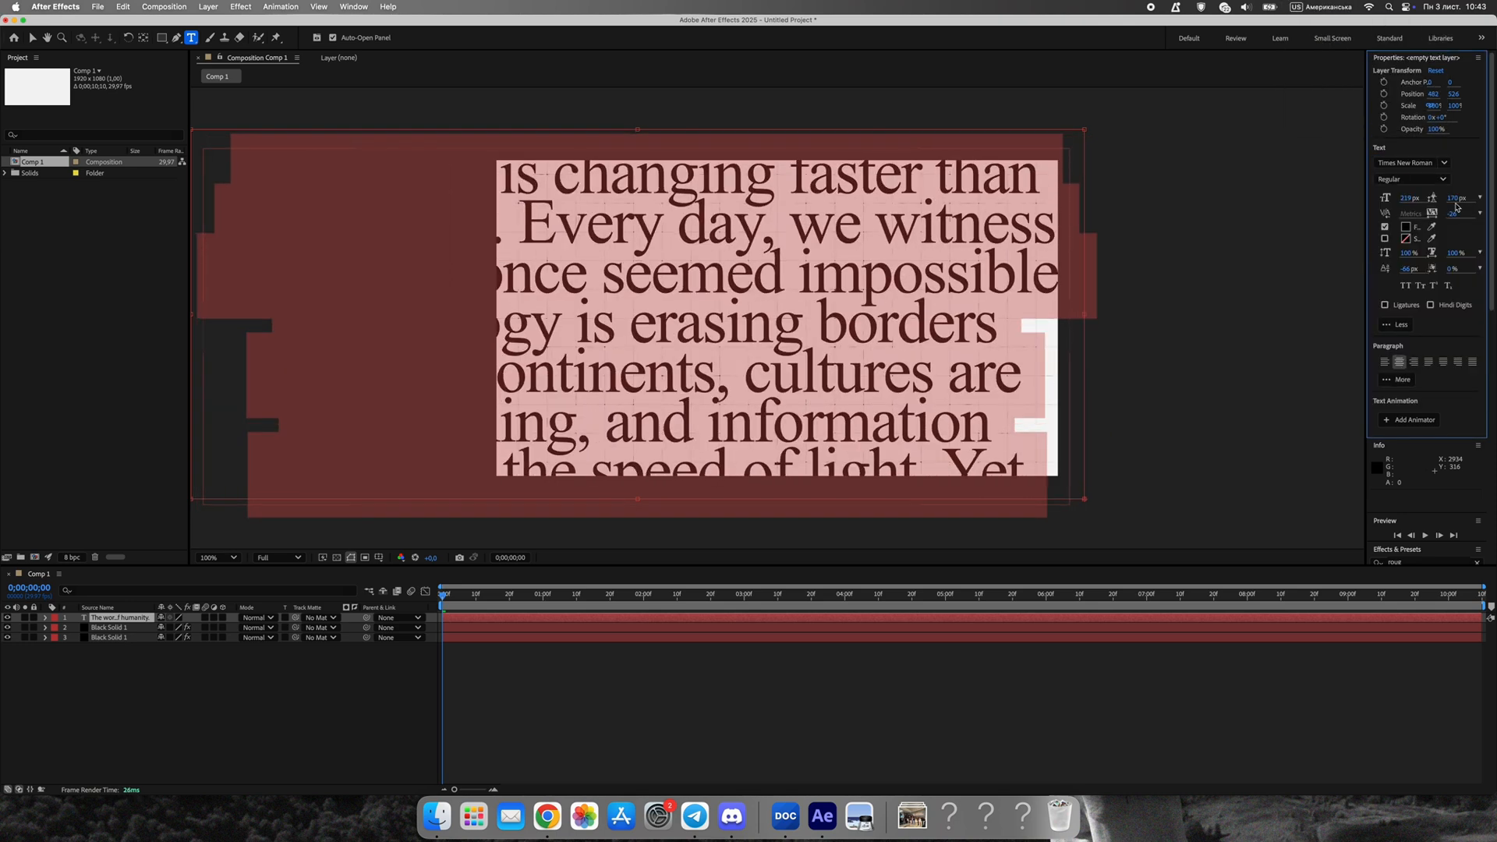
pyautogui.click(1413, 178)
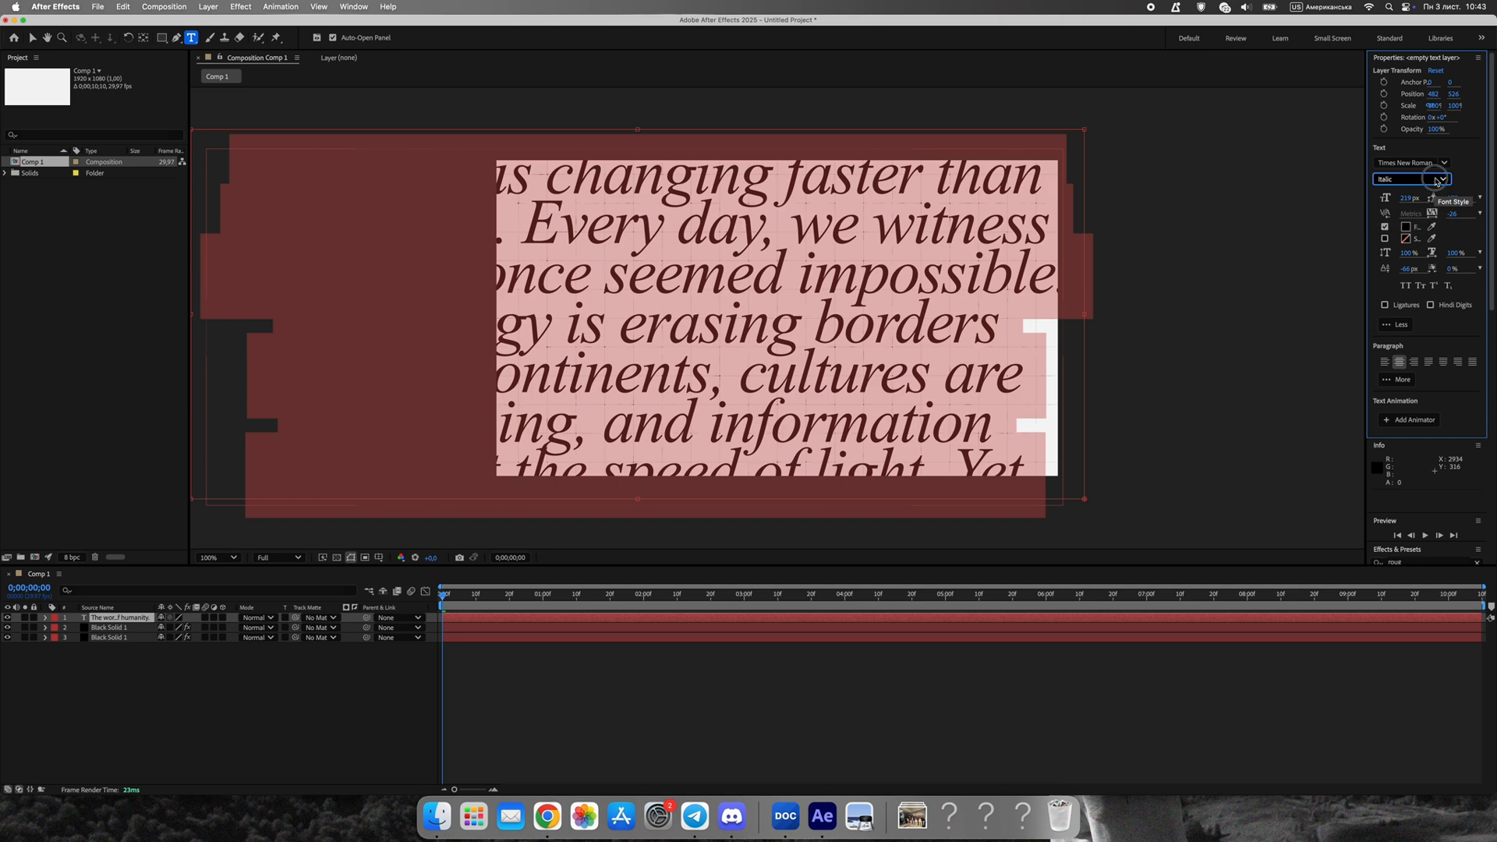
pyautogui.click(1412, 179)
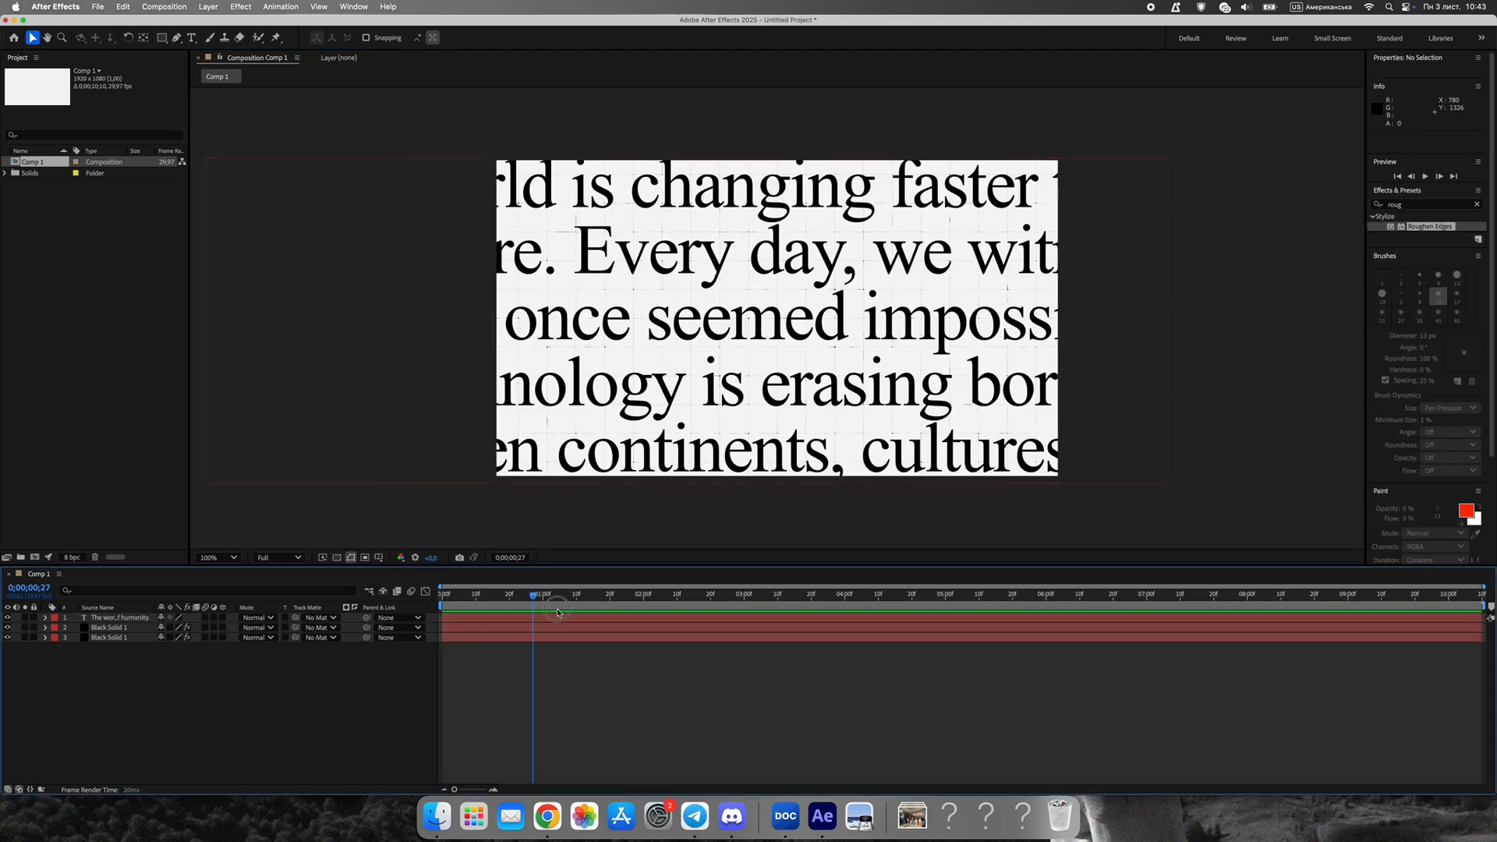
pyautogui.click(119, 617)
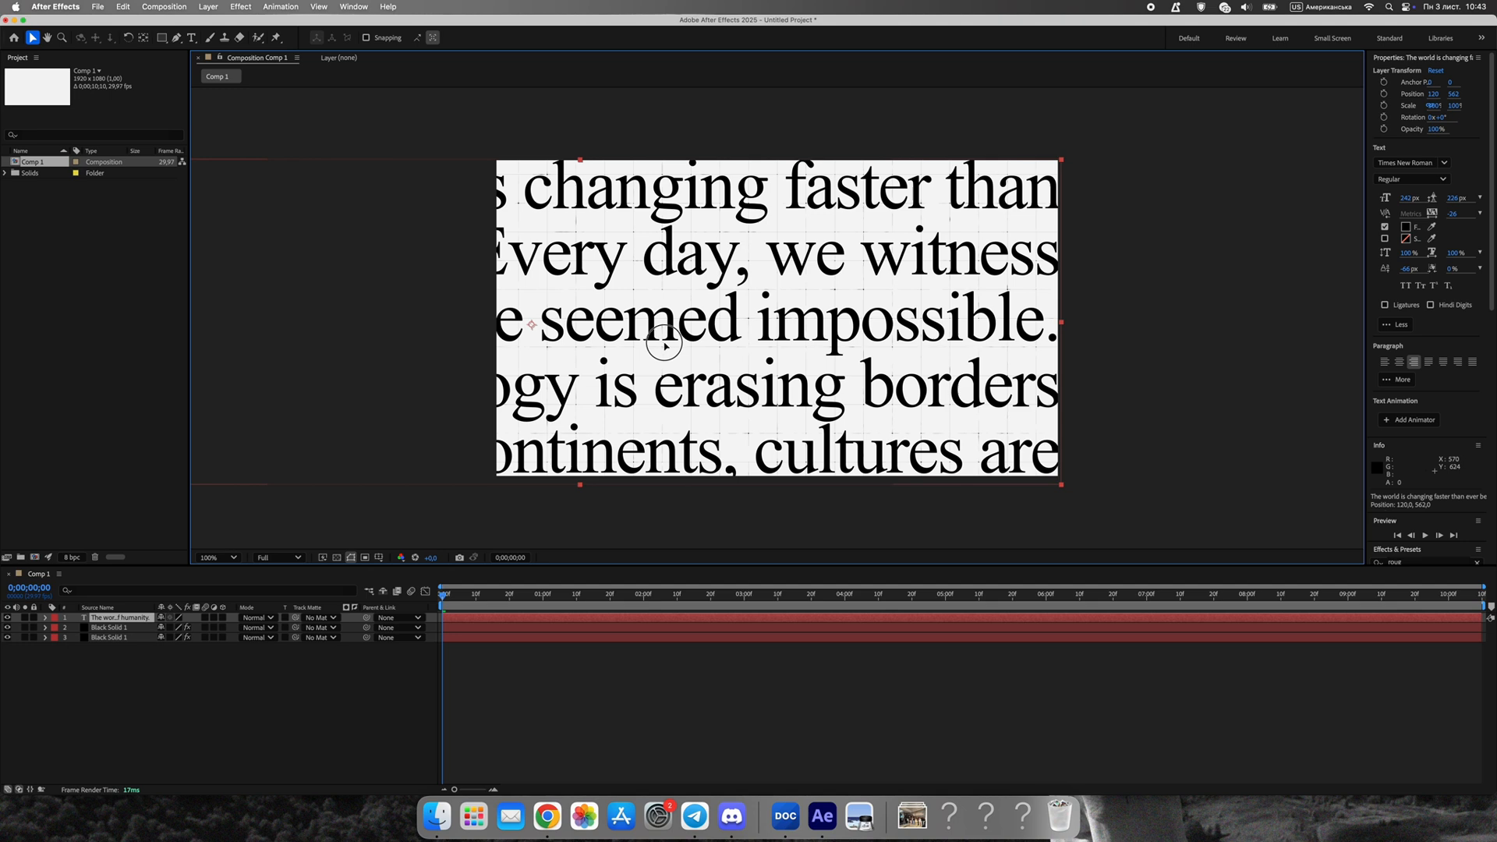
pyautogui.moveTo(668, 344); pyautogui.dragTo(655, 341)
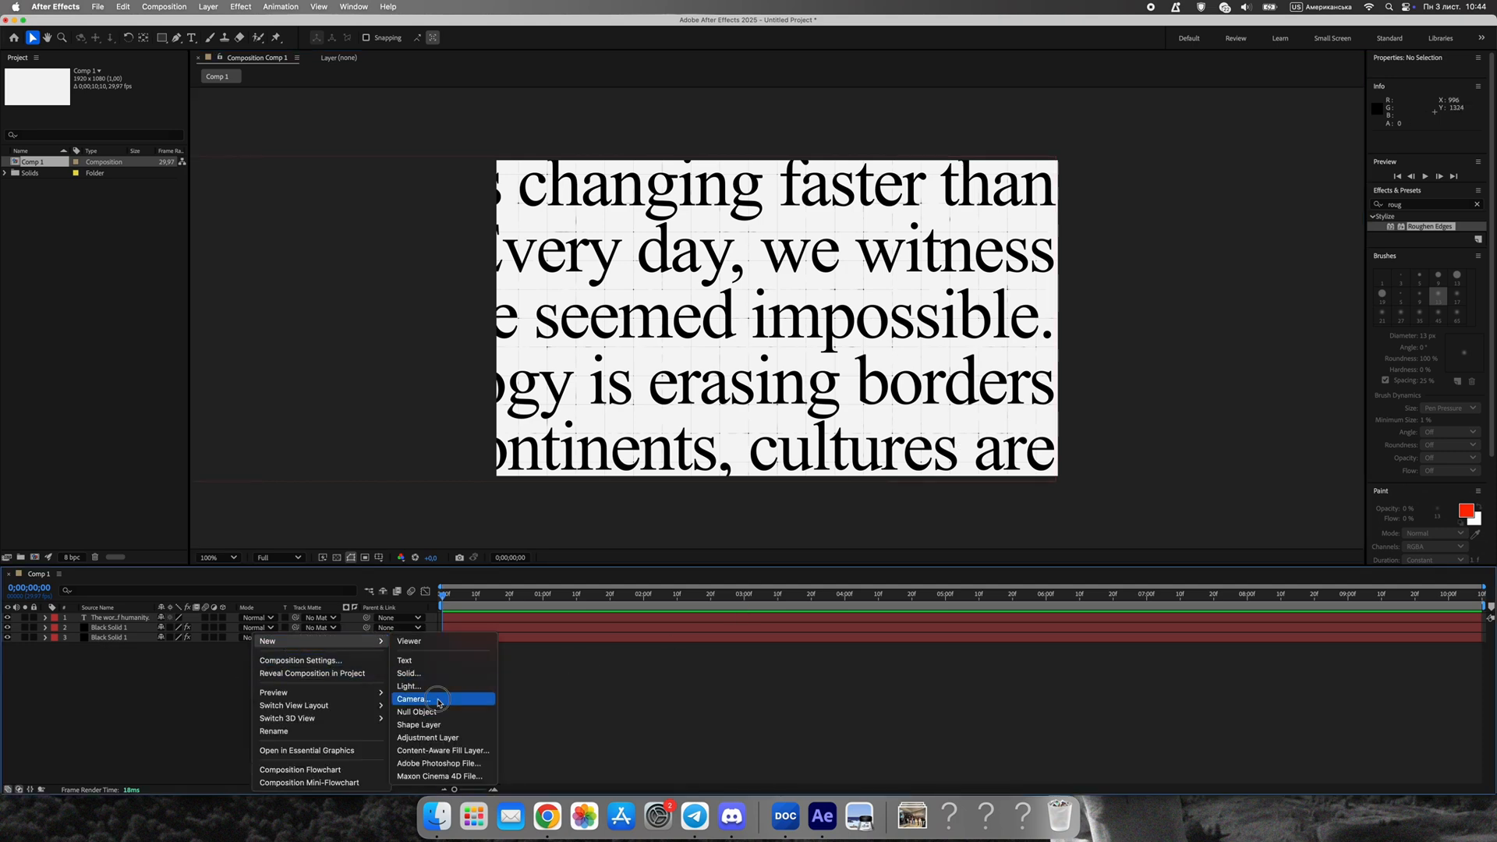
# Add Camera 1, parent it to Null 1, and start keyframing the null's Position.
pyautogui.click(412, 698)
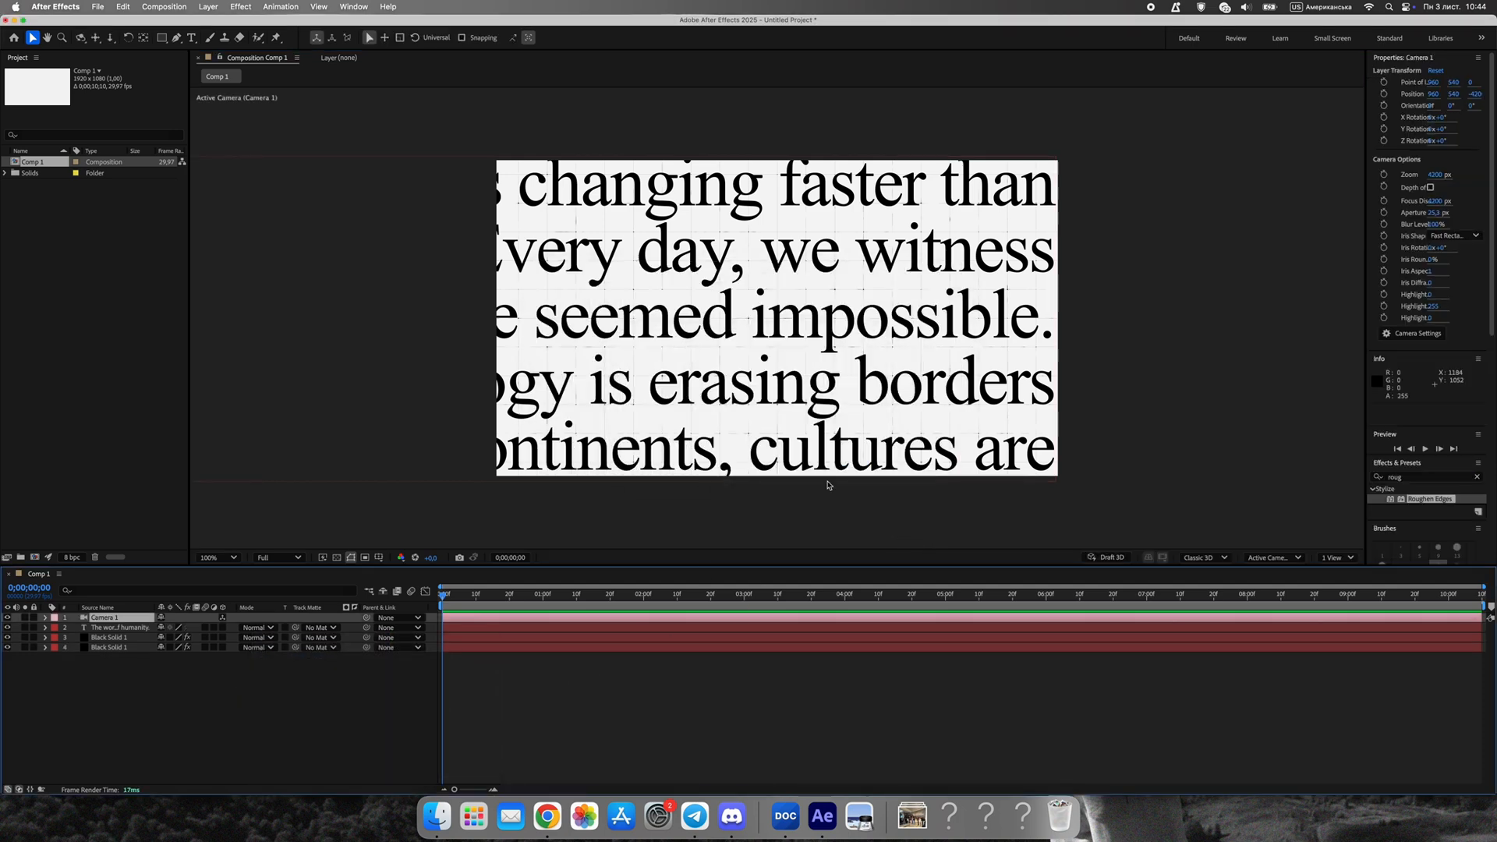
pyautogui.moveTo(411, 688)
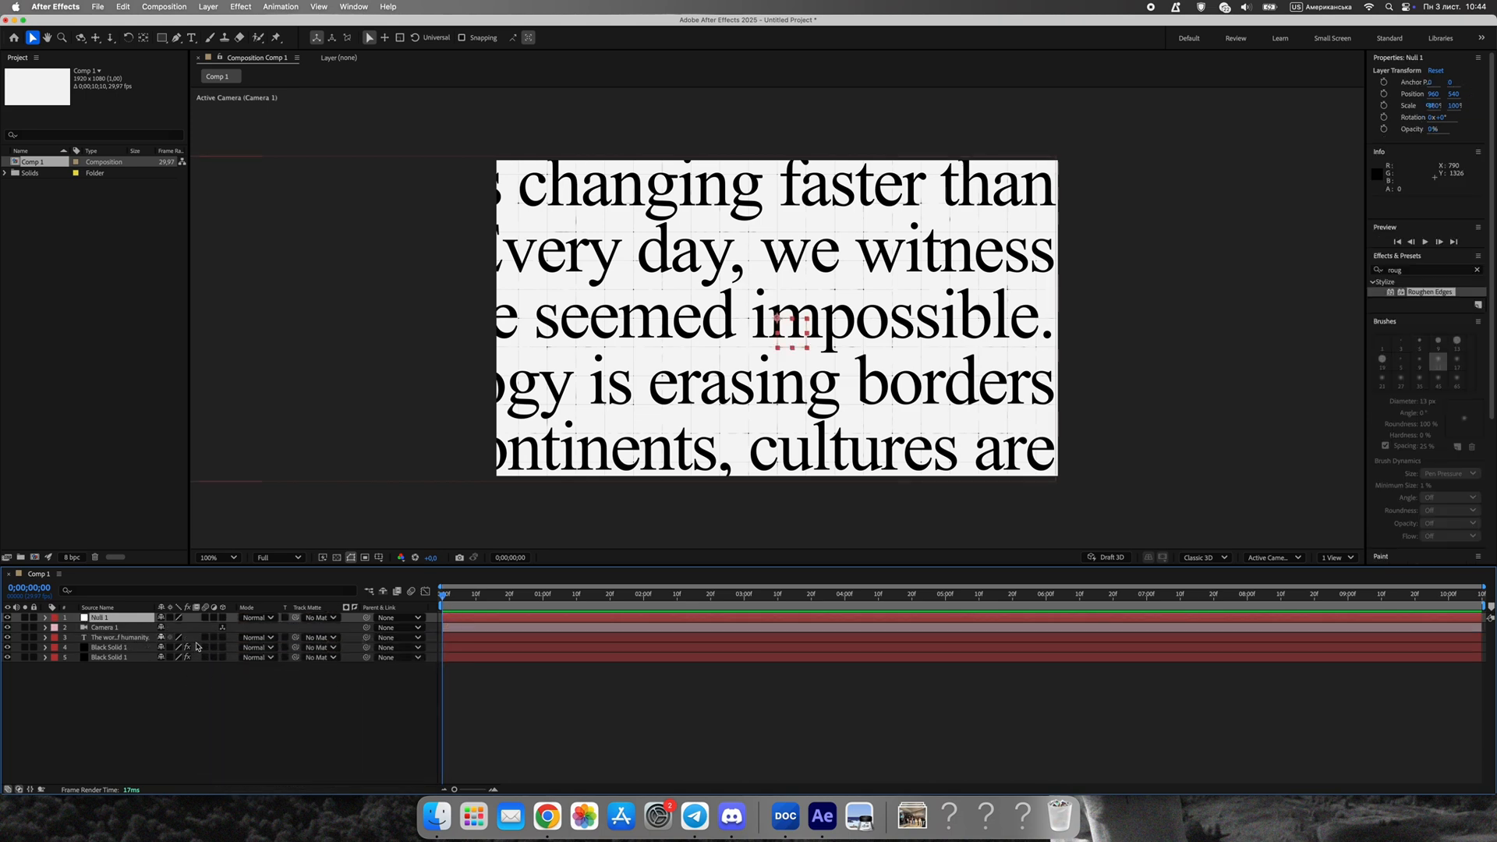
pyautogui.click(102, 627)
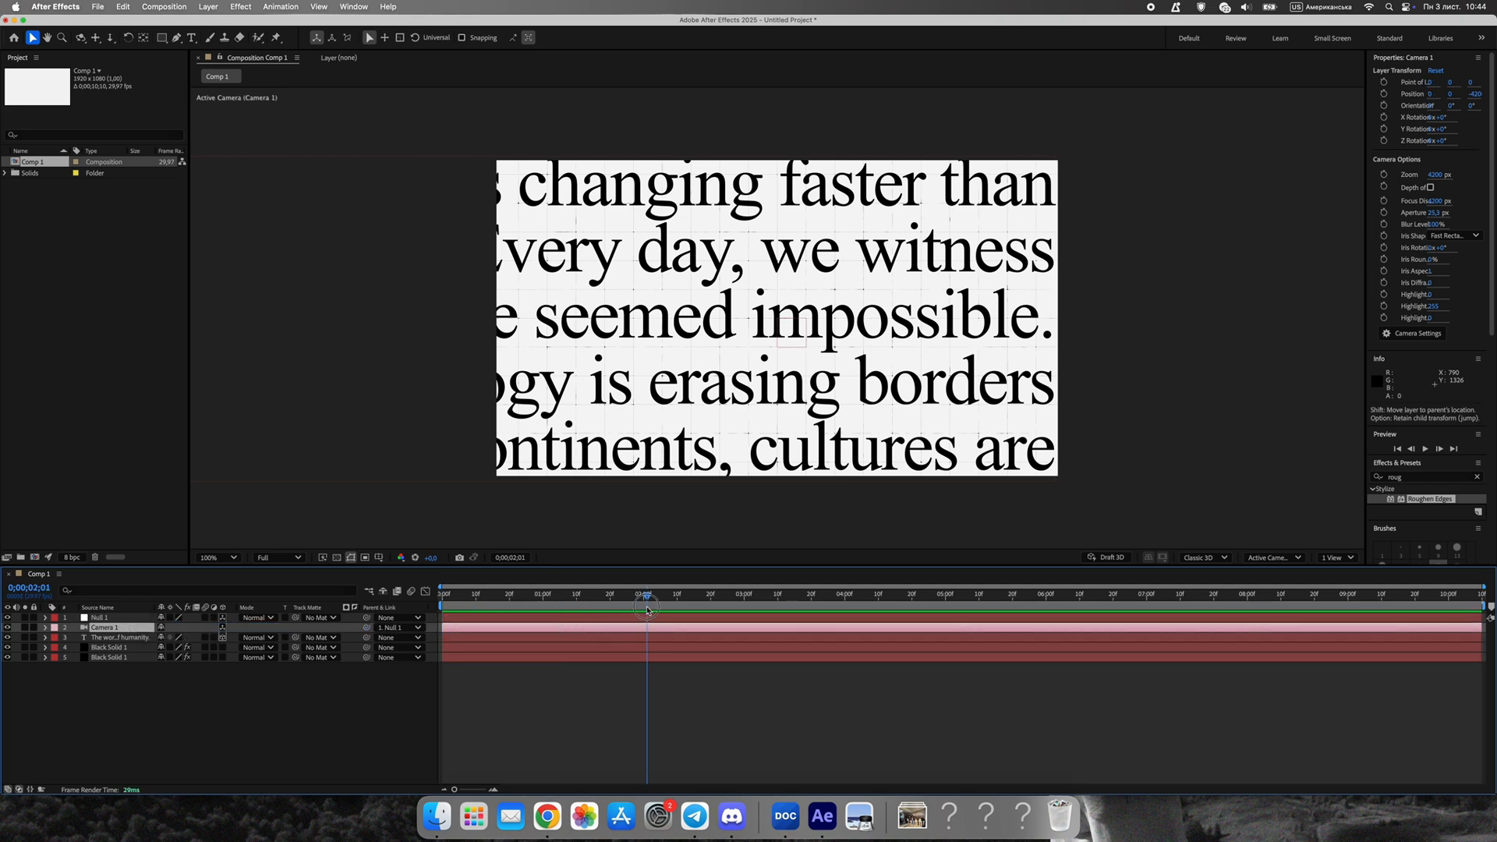
pyautogui.click(45, 616)
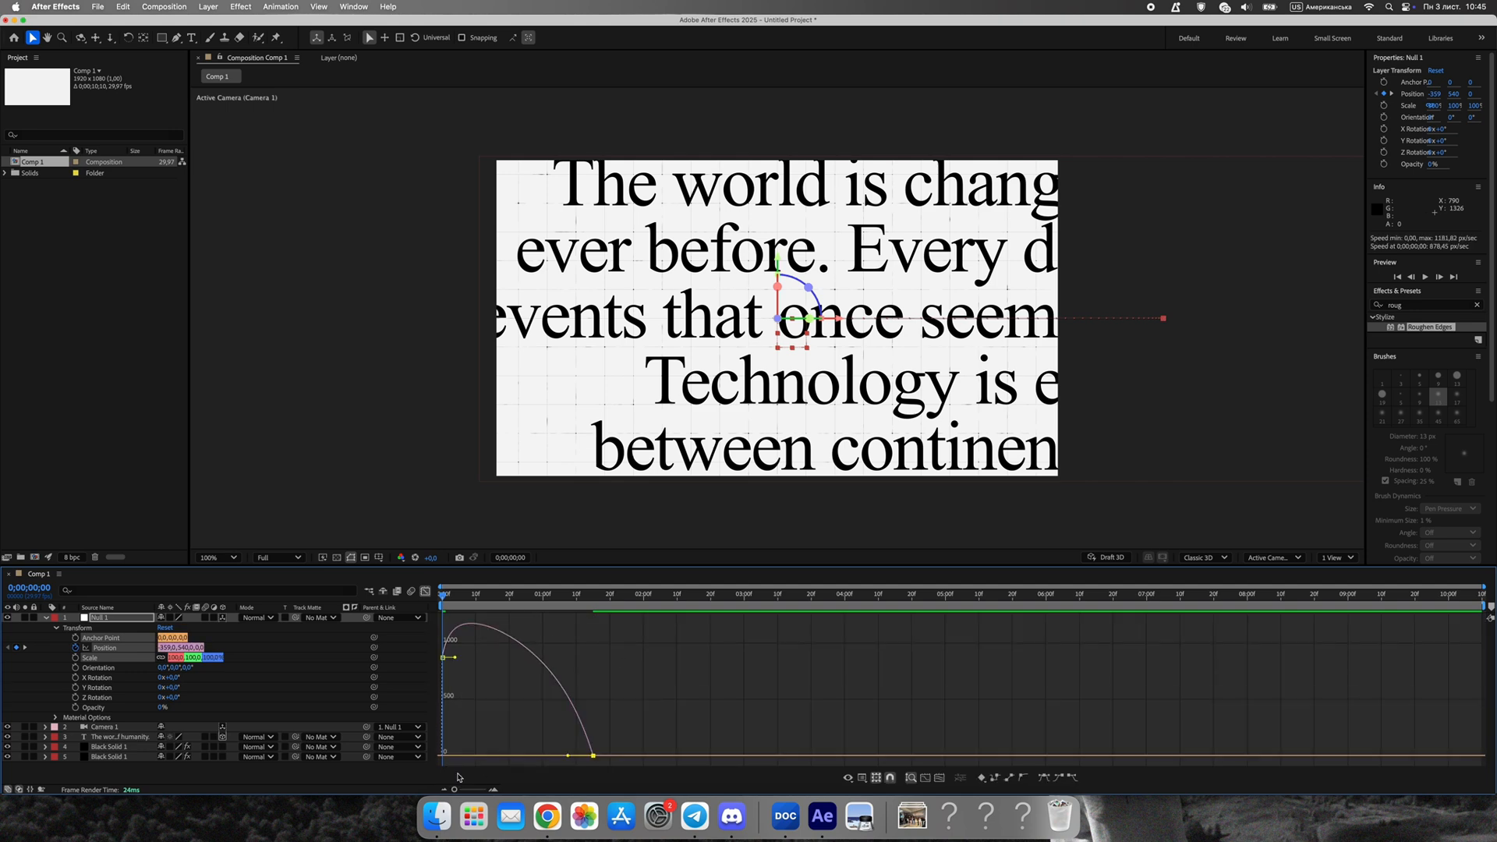
# Smooth the null's motion, set a later camera Position keyframe, and preview the pan.
pyautogui.moveTo(439, 601); pyautogui.dragTo(453, 601)
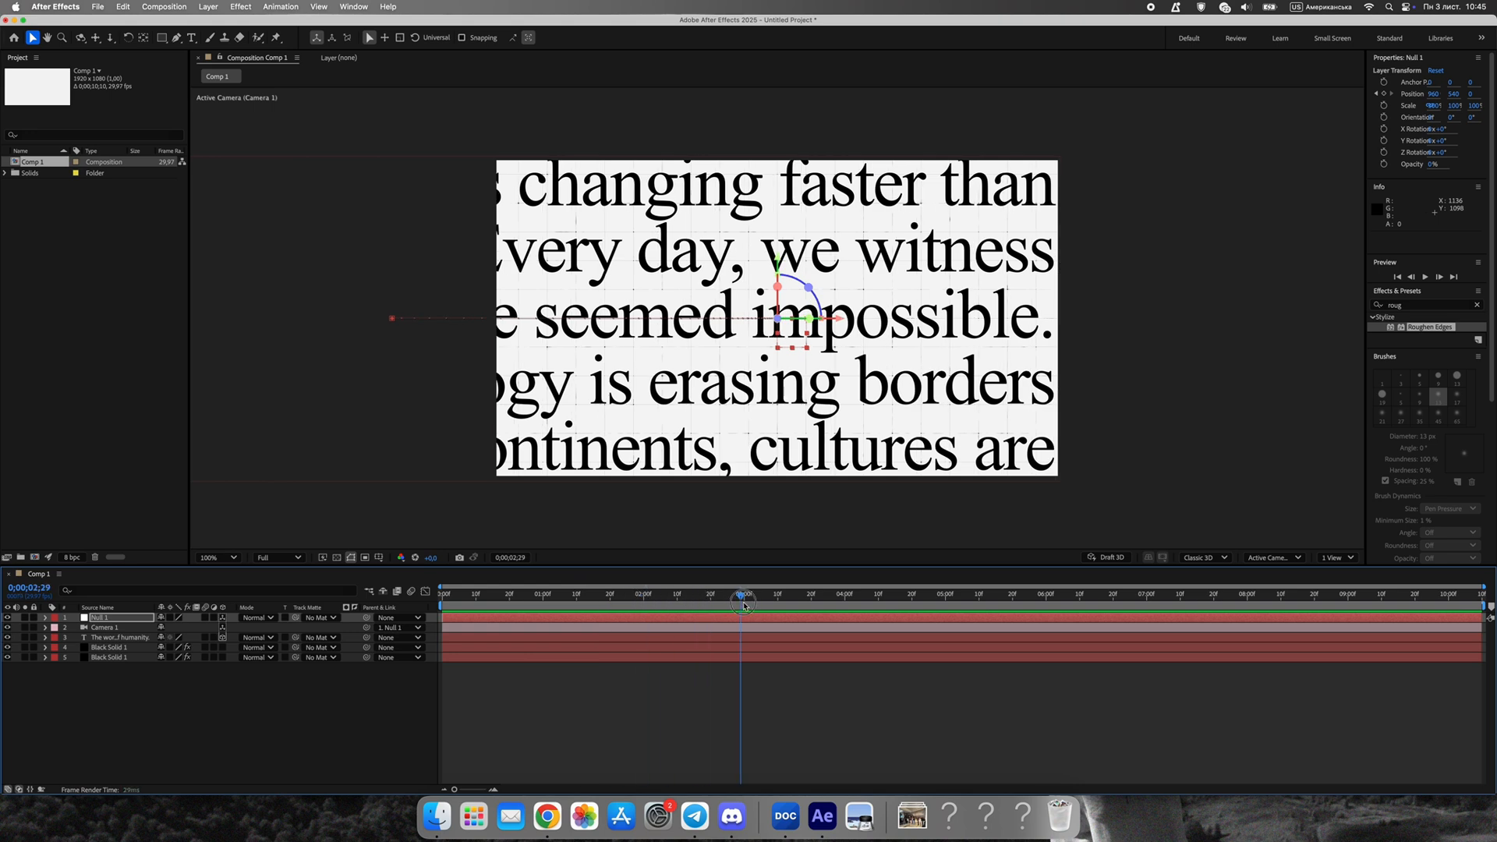
pyautogui.click(46, 637)
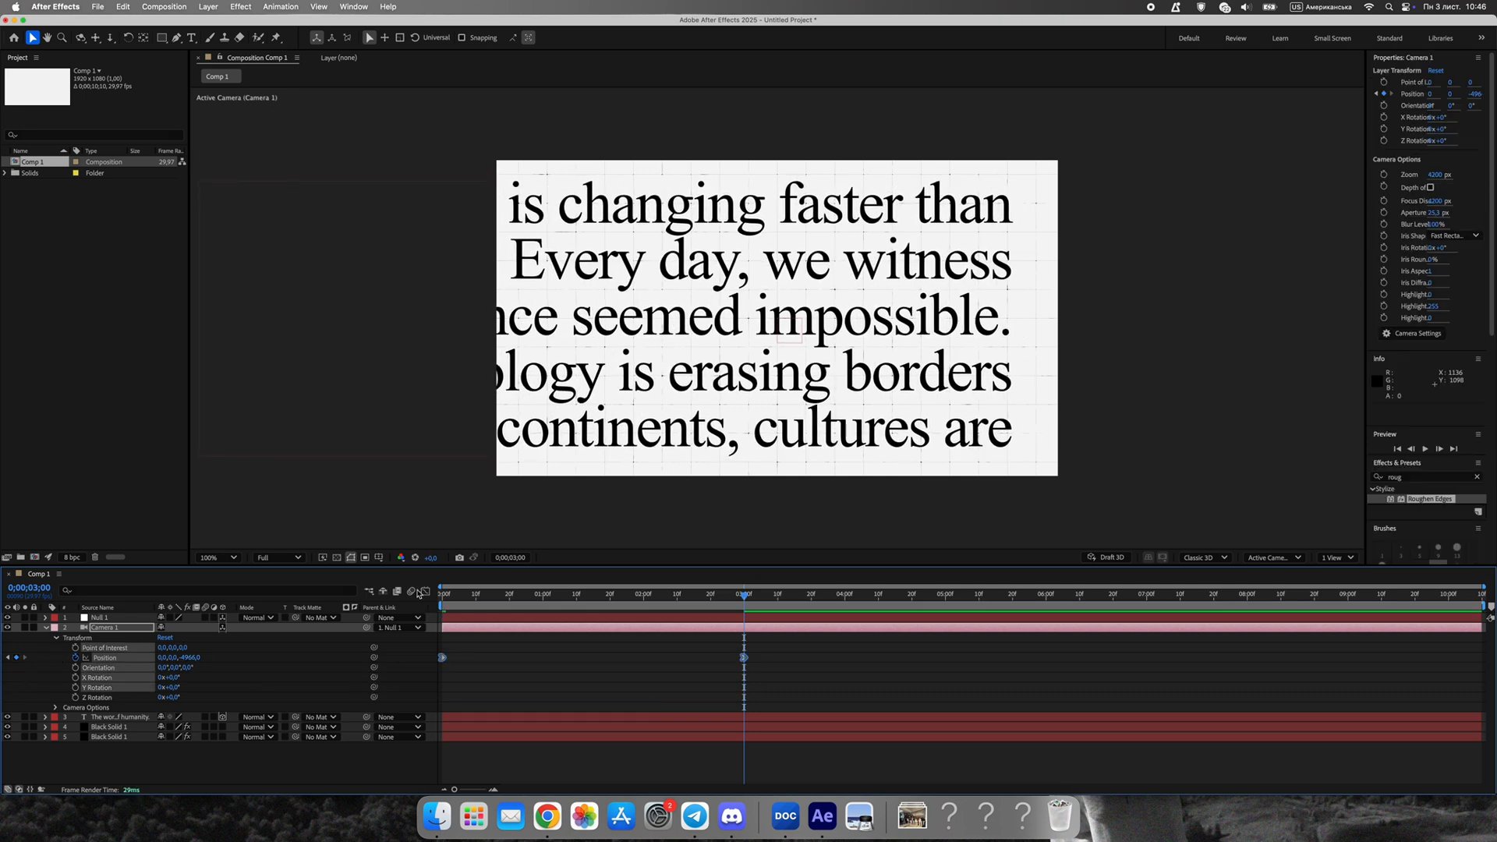
pyautogui.click(423, 591)
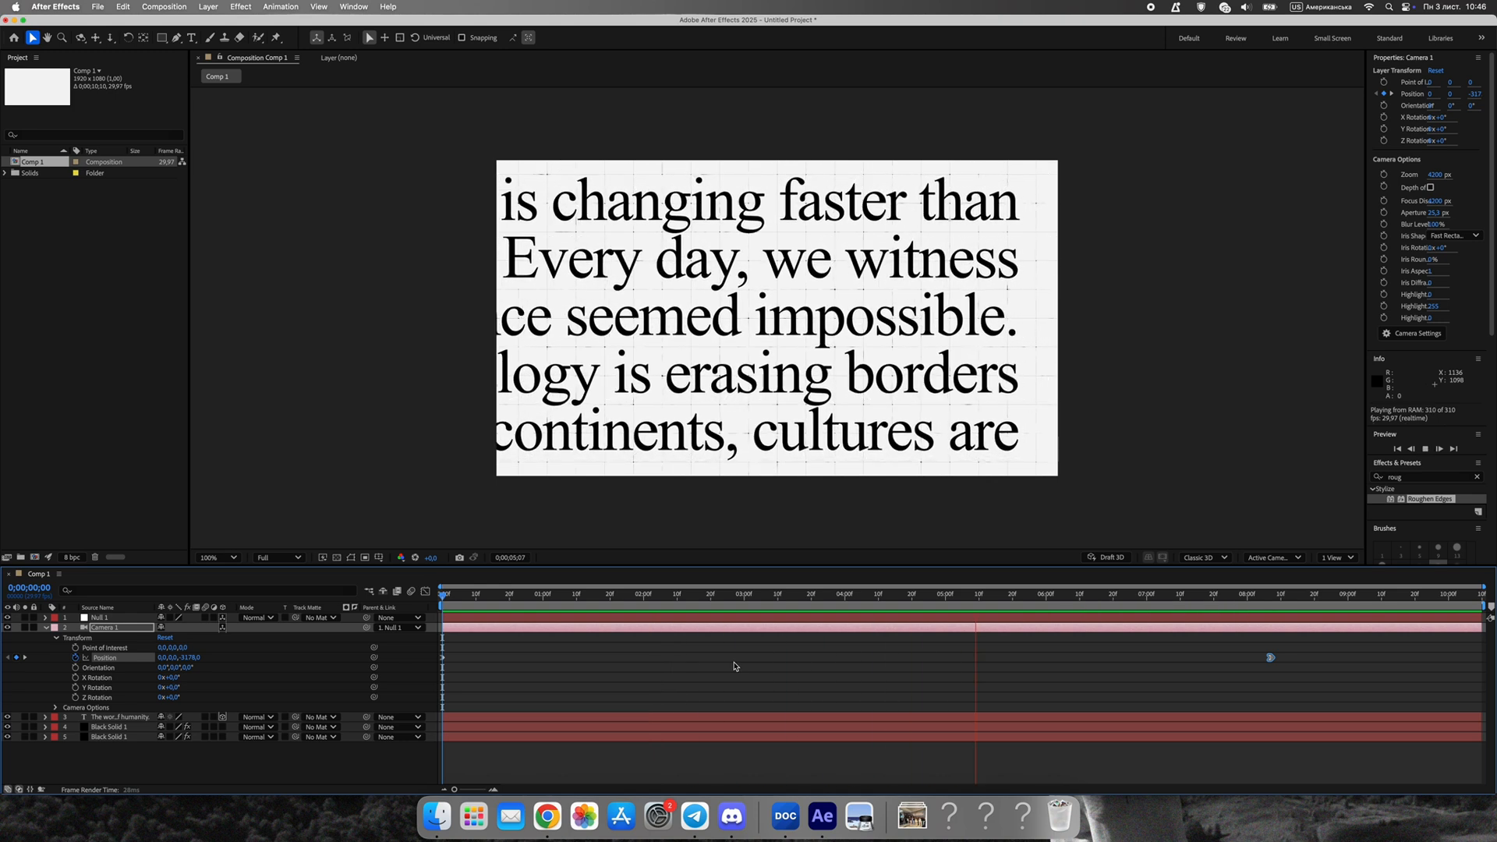
pyautogui.click(1117, 594)
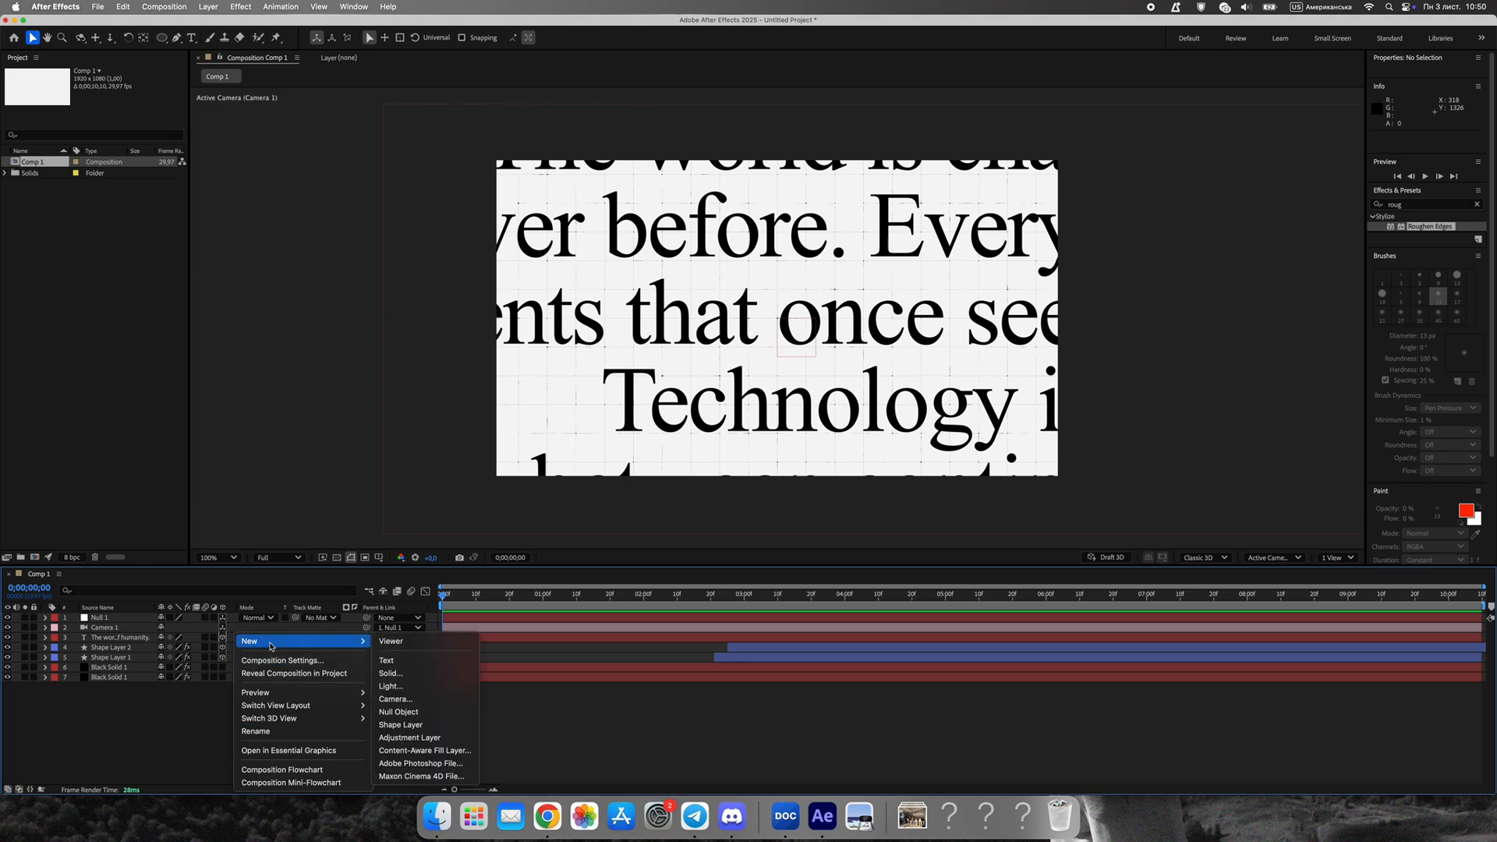
# Add an adjustment layer with Posterize Time at 12 fps and Noise at 40%.
pyautogui.click(410, 737)
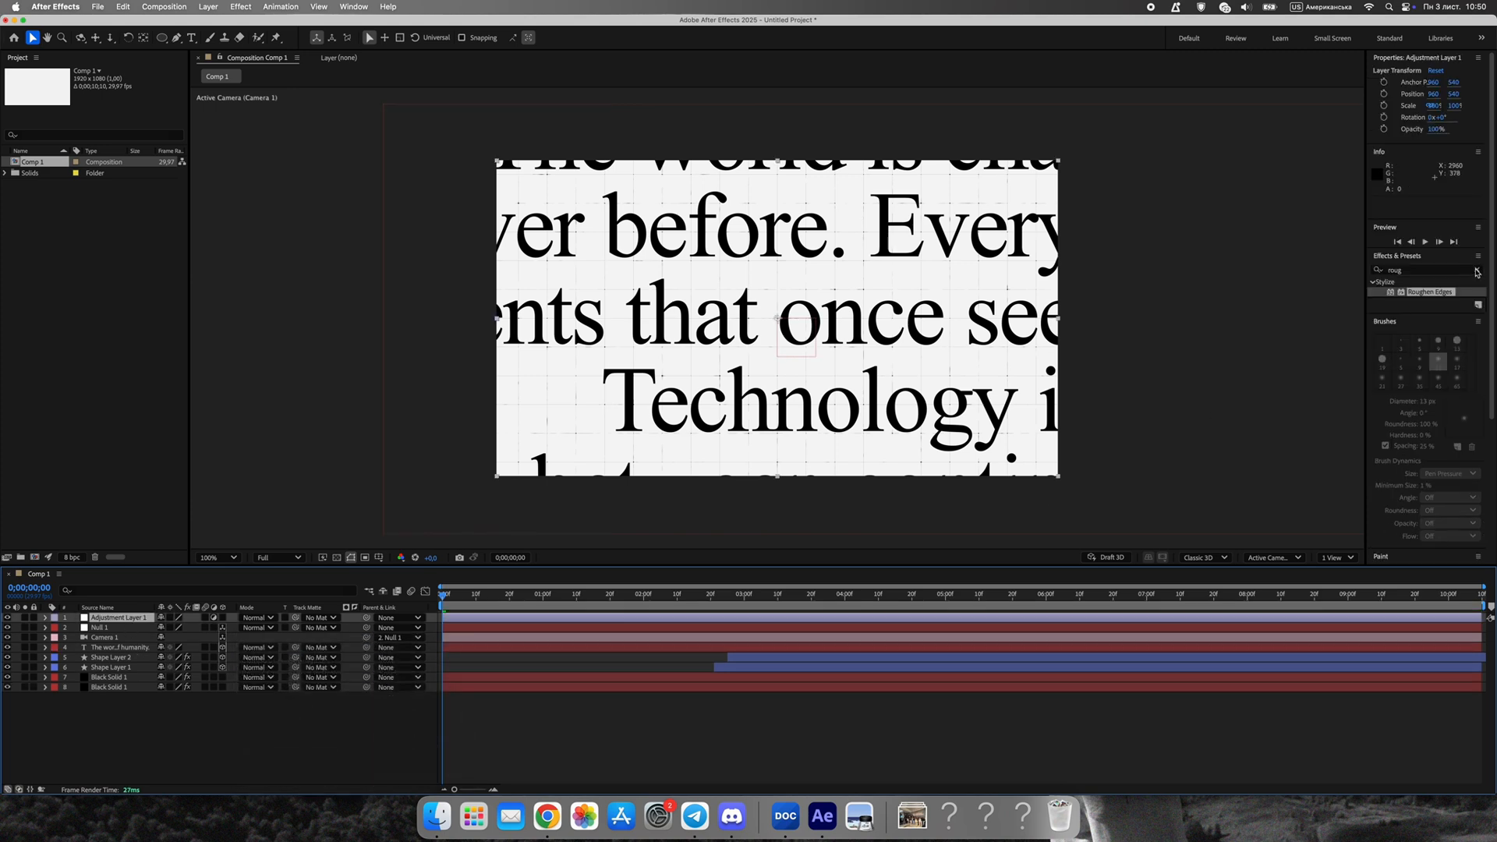
pyautogui.write('Posterize')
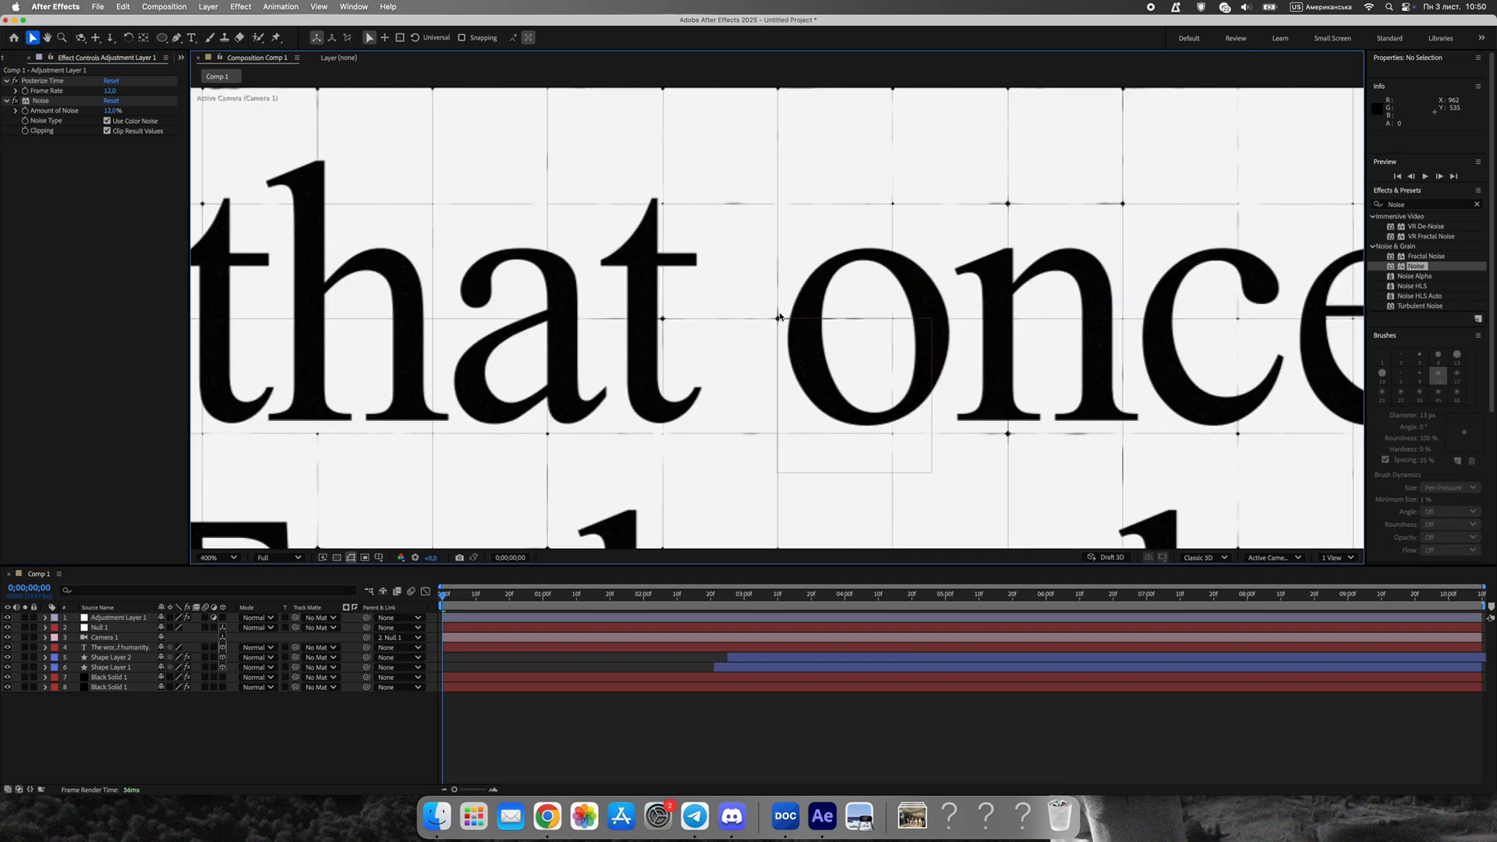
pyautogui.click(120, 617)
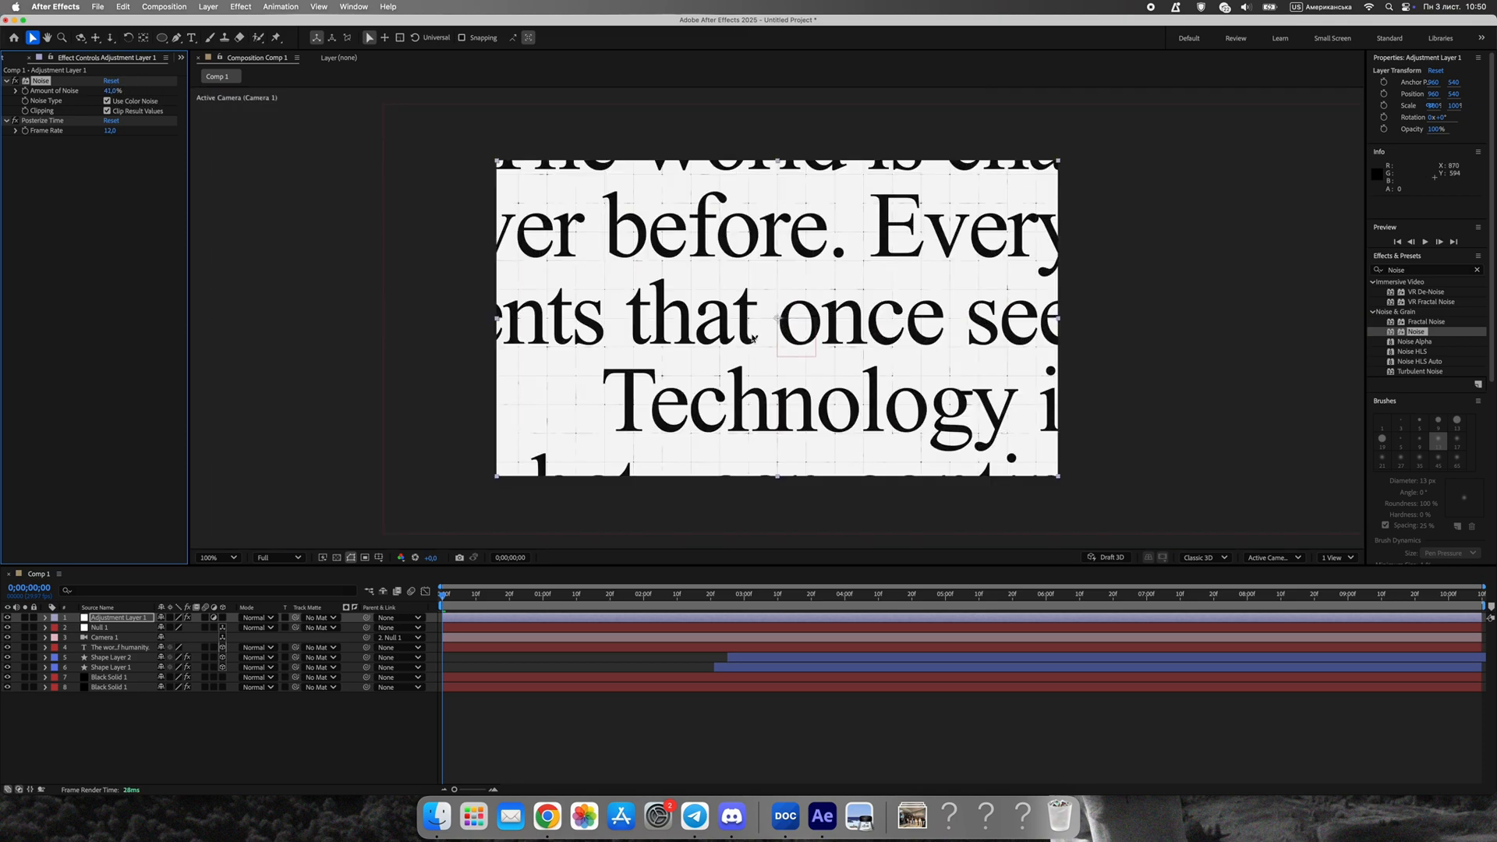
pyautogui.click(119, 646)
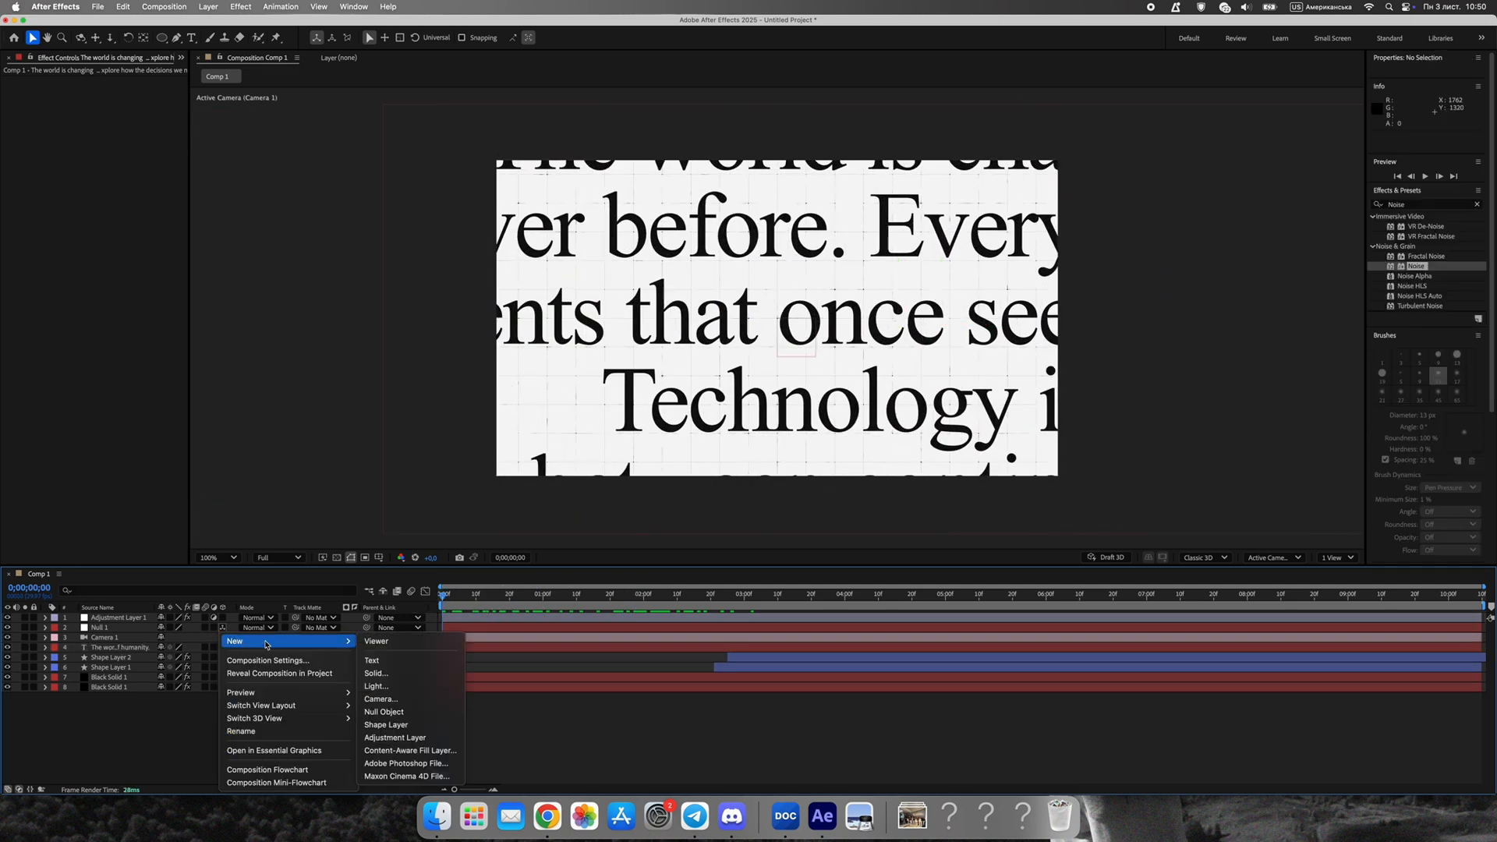
# Add an adjustment layer with a subtracted oval mask and Fast Box Blur radius 10.
pyautogui.click(393, 737)
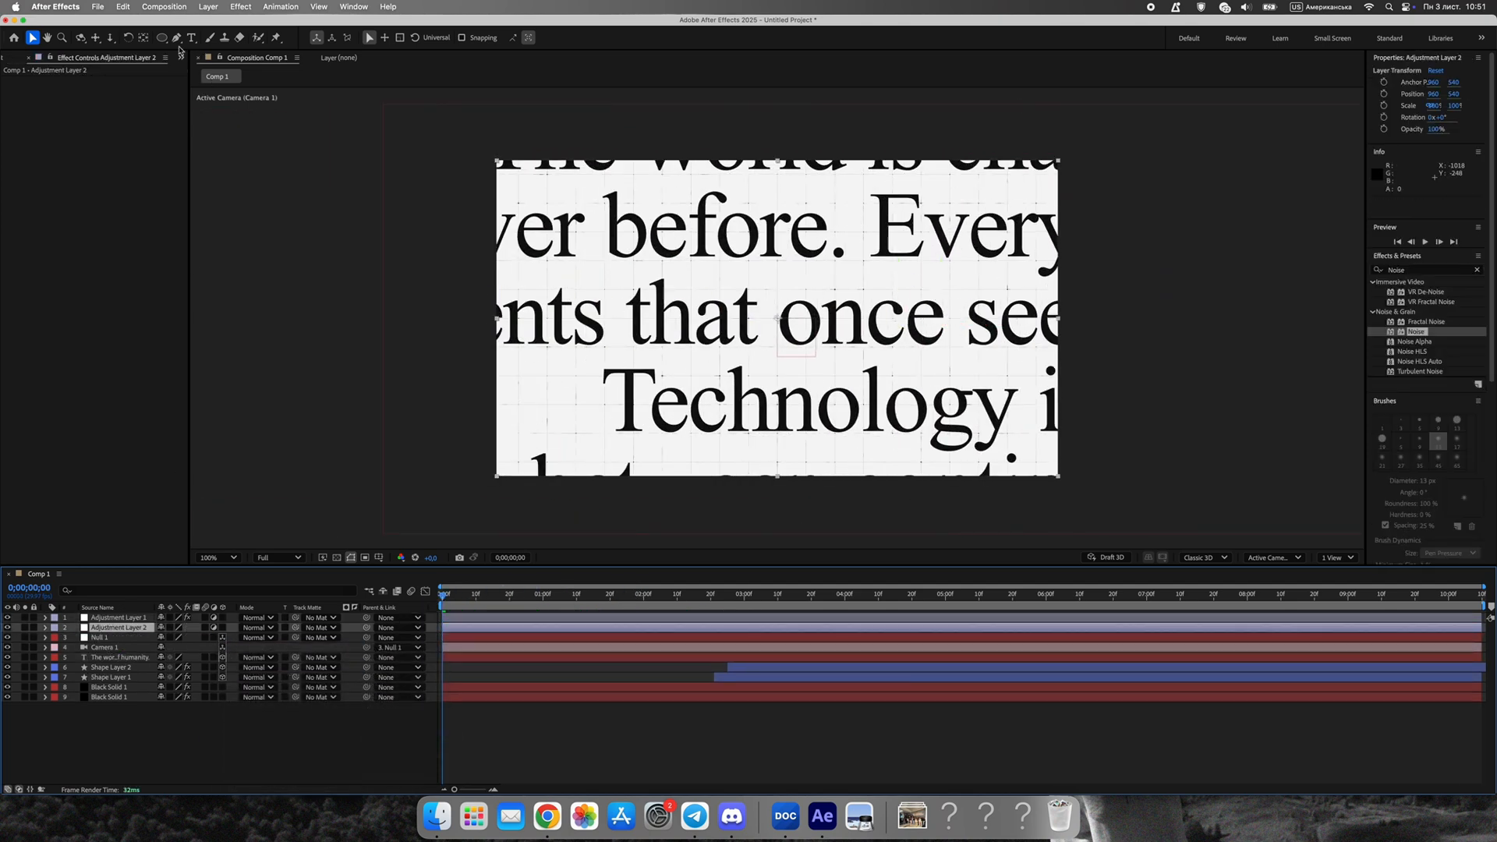
pyautogui.moveTo(515, 181); pyautogui.dragTo(1040, 458)
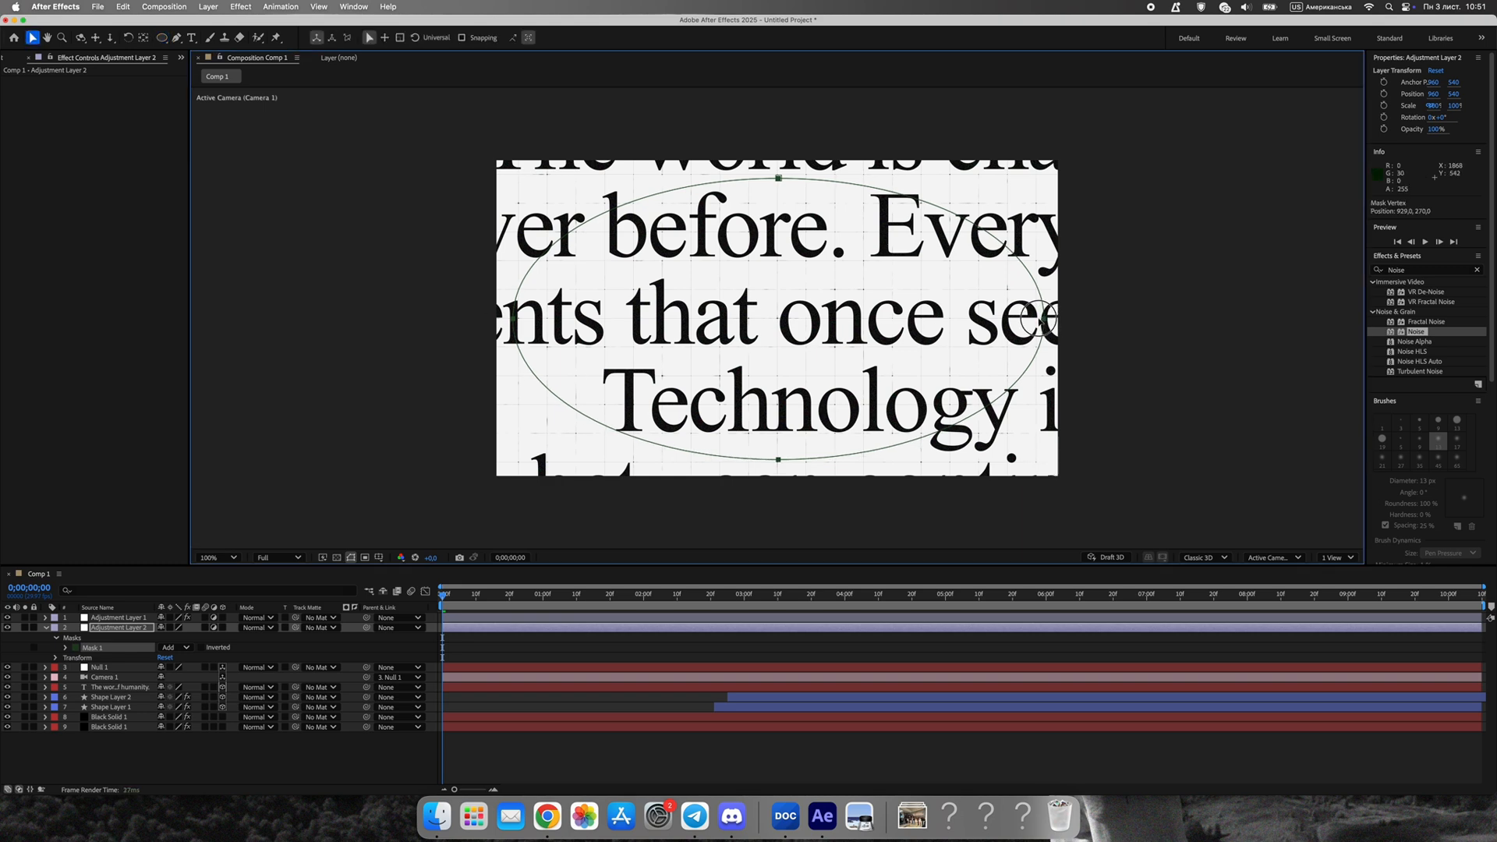
pyautogui.click(1421, 269)
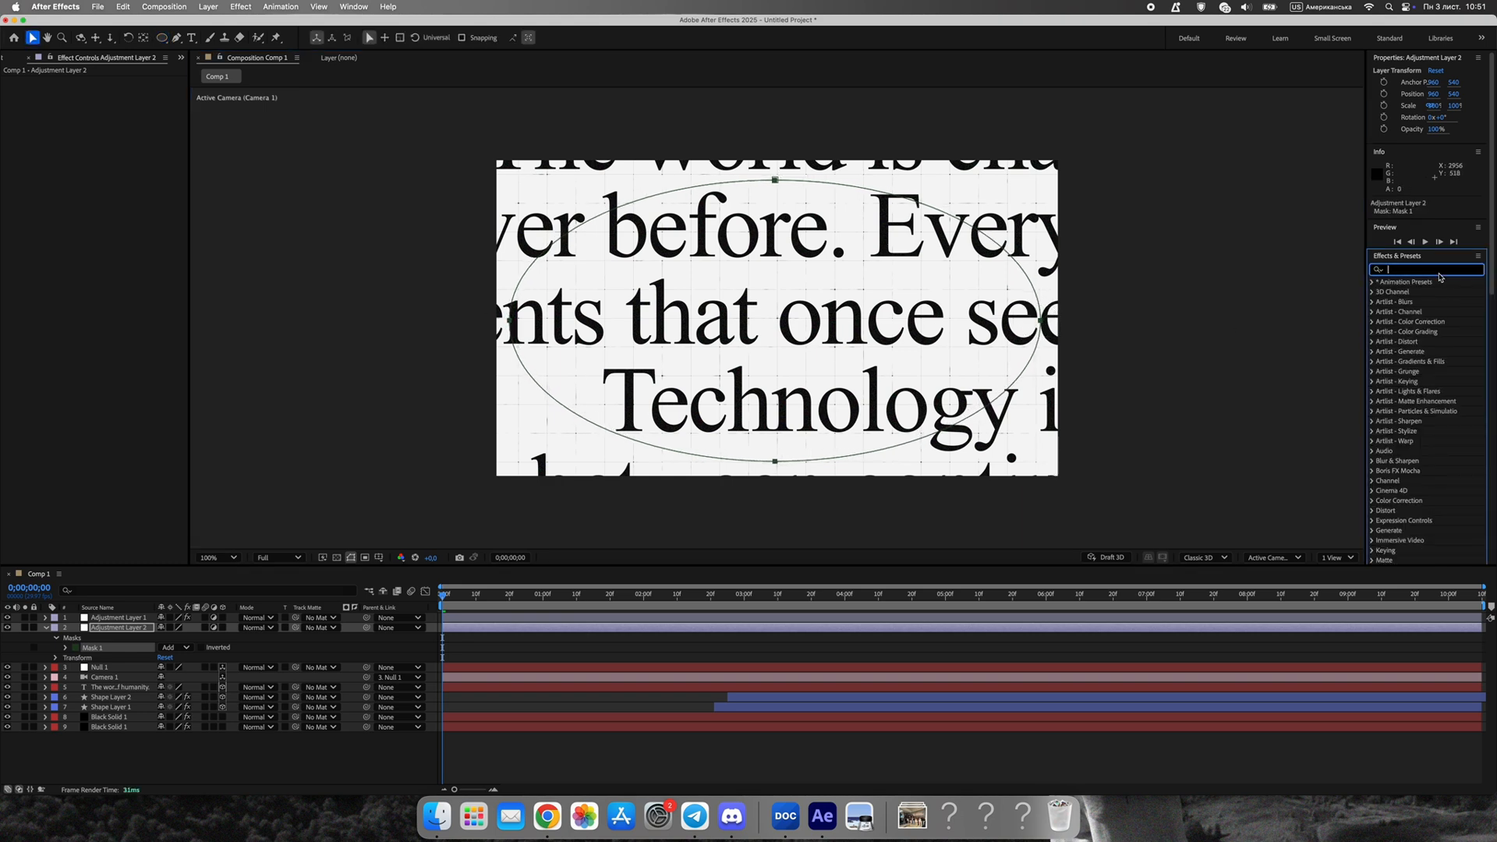
pyautogui.write('blur')
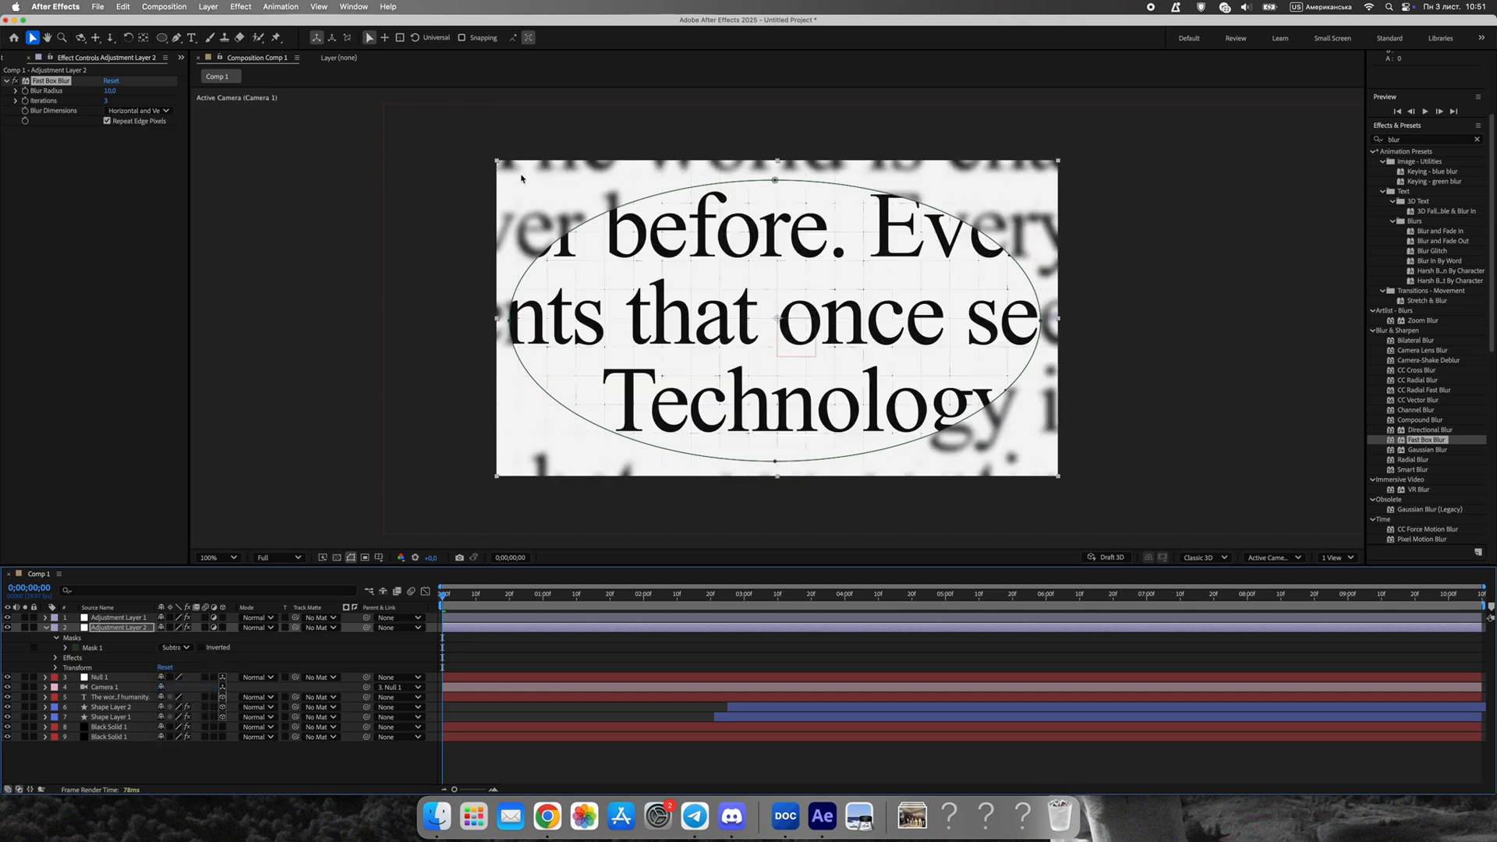
pyautogui.click(64, 647)
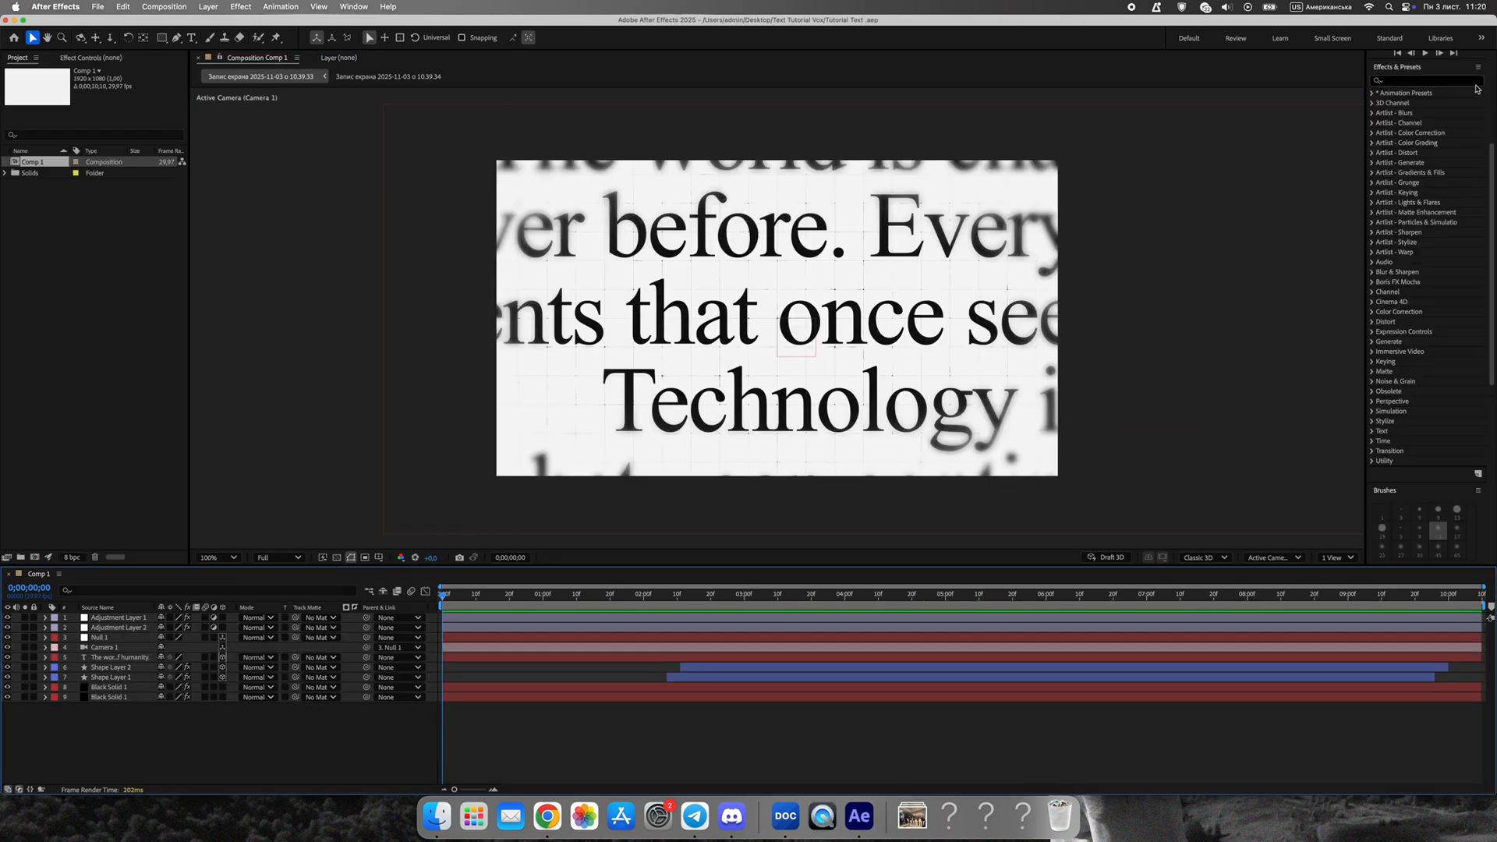
# Add an adjustment layer with Fast Box Blur, keyframing its radius down to 0 by one second.
pyautogui.click(1422, 81)
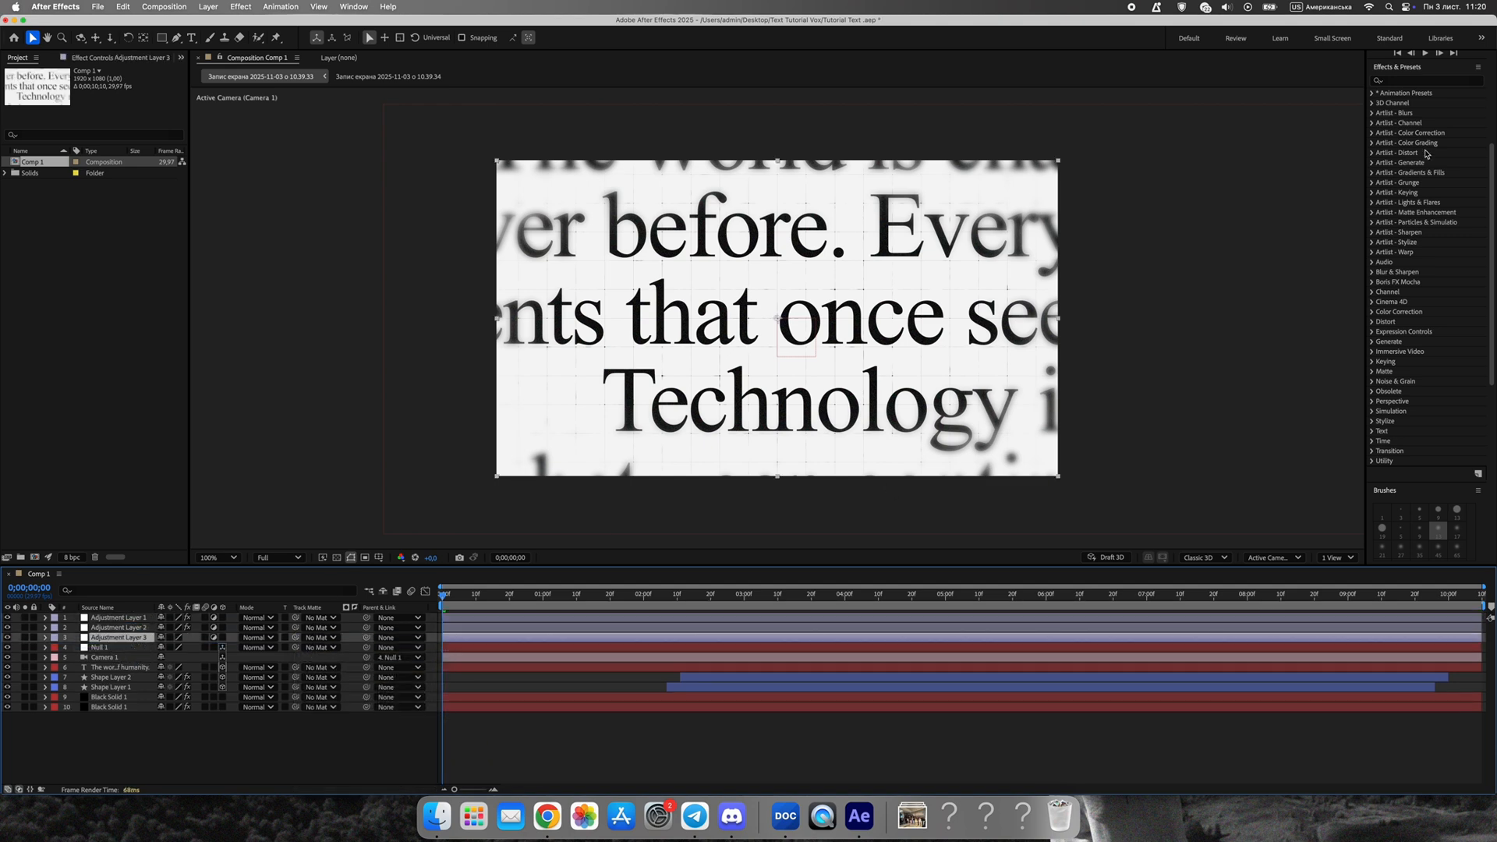
pyautogui.write('blur')
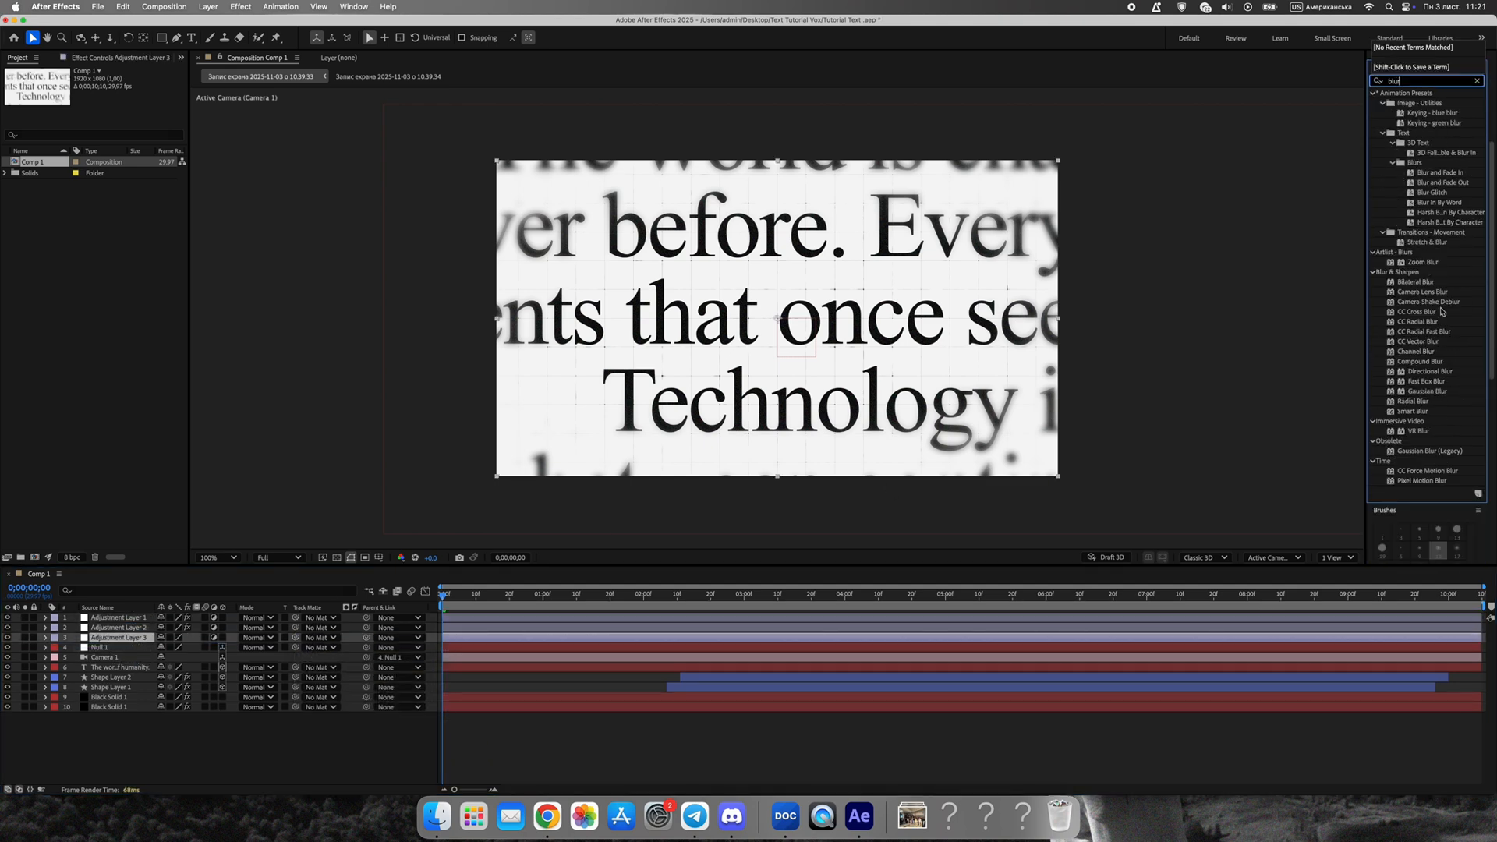
pyautogui.doubleClick(1422, 381)
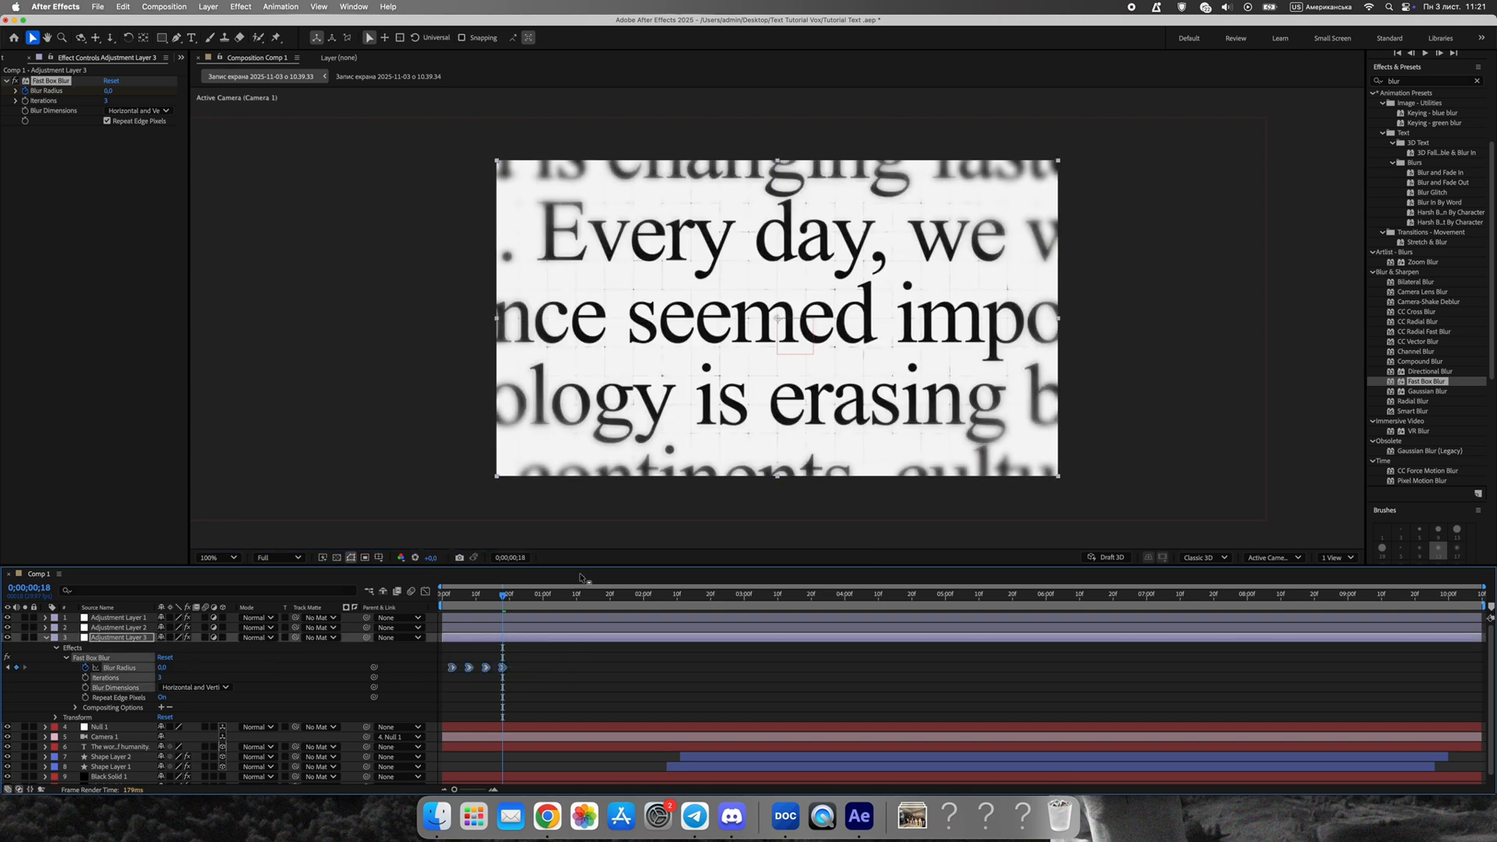
pyautogui.click(544, 592)
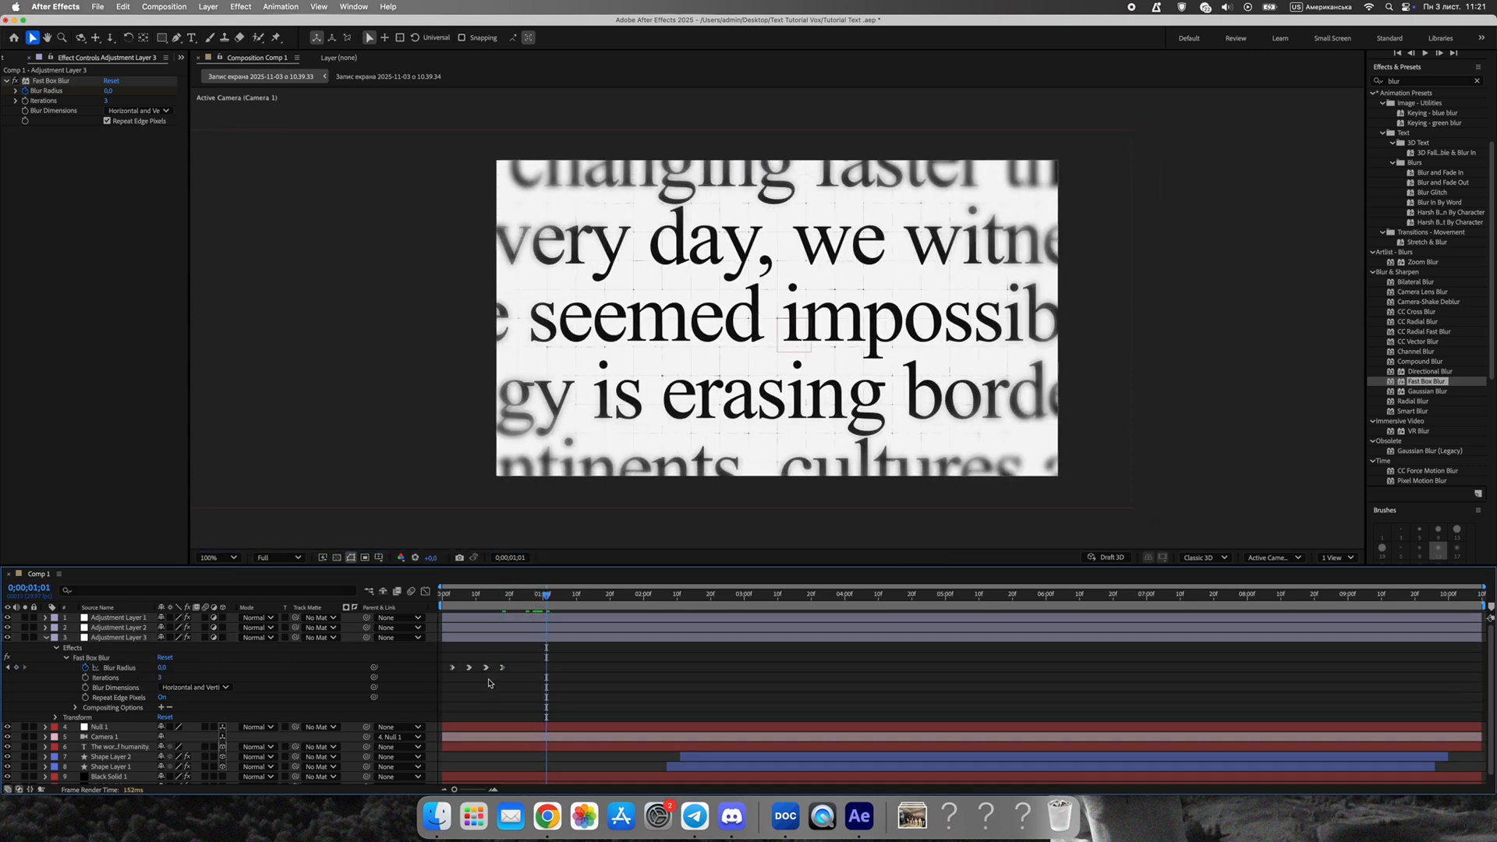